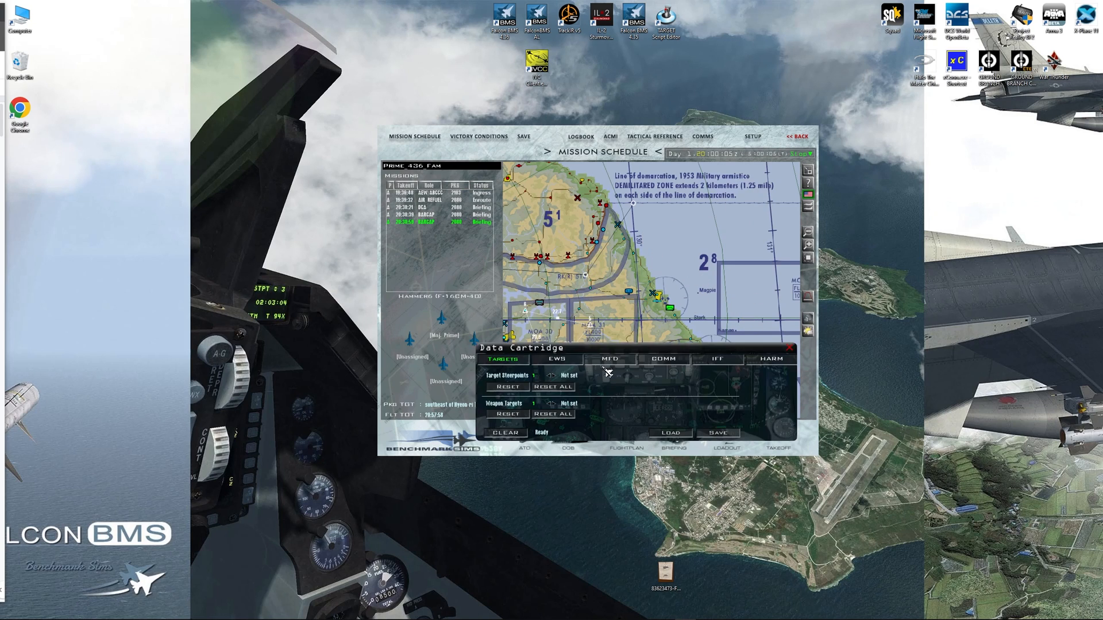
- Review the data cartridge's COMM page and close the cartridge back to the mission map
{"action": "left_click", "coordinate": [662, 359]}
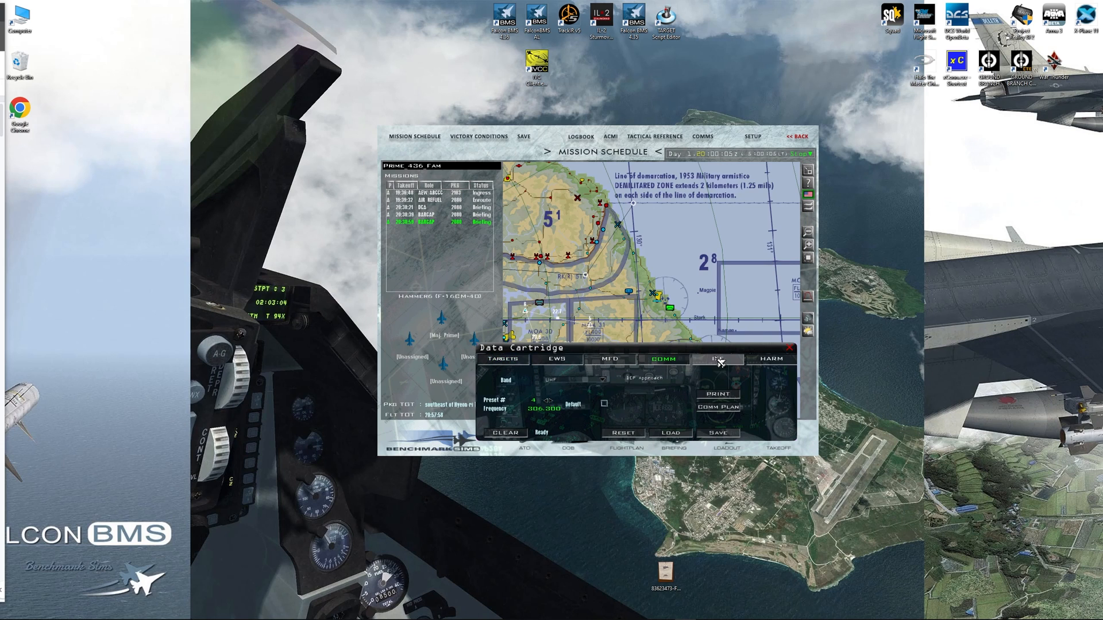
{"action": "left_click", "coordinate": [775, 359]}
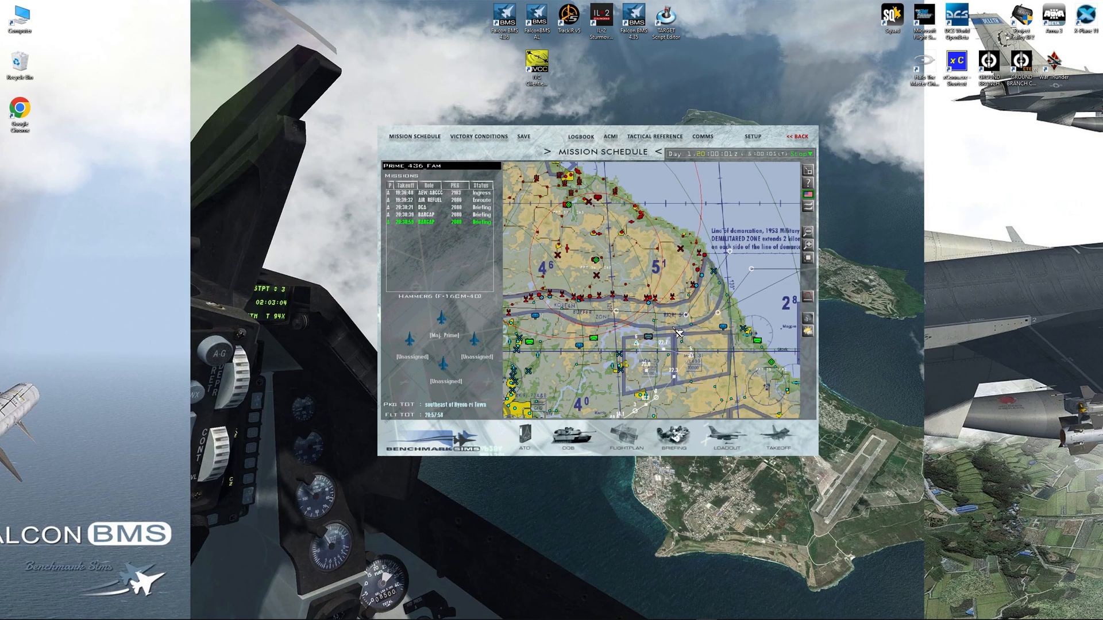
{"action": "mouse_move", "coordinate": [461, 307]}
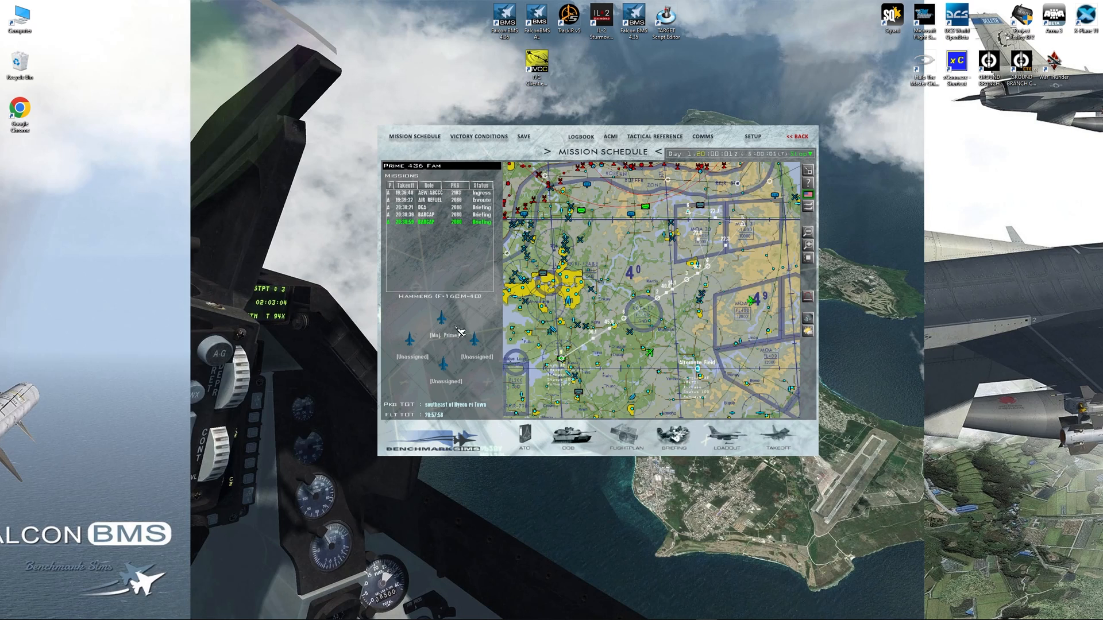
- Bring up the flight's data cartridge, review its IFF and COMM pages and save it
{"action": "left_click", "coordinate": [807, 319]}
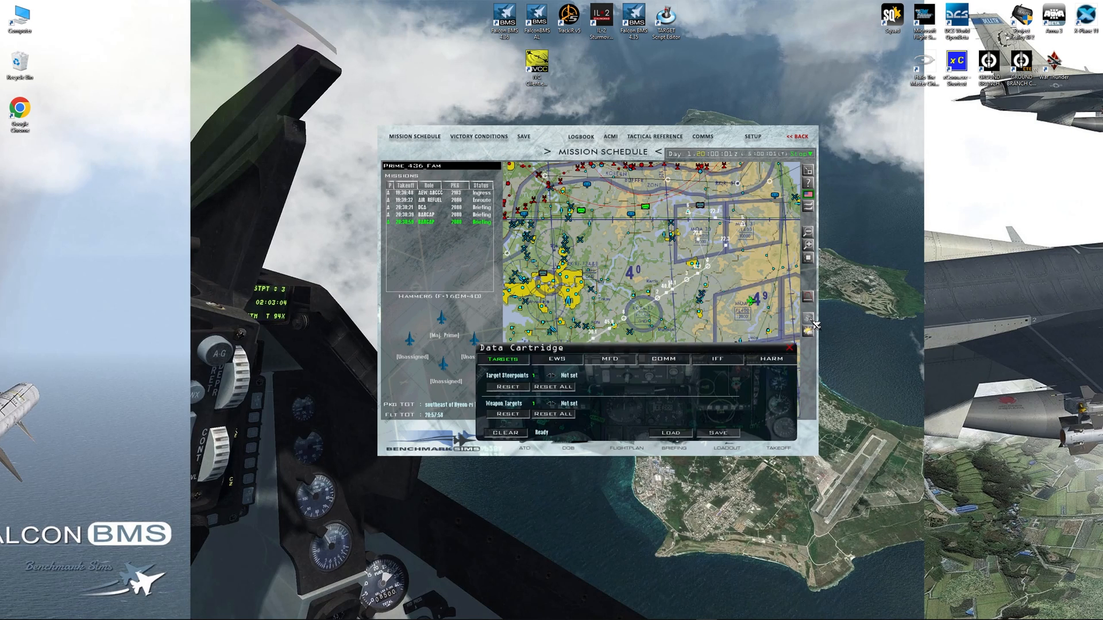
{"action": "left_click", "coordinate": [715, 358]}
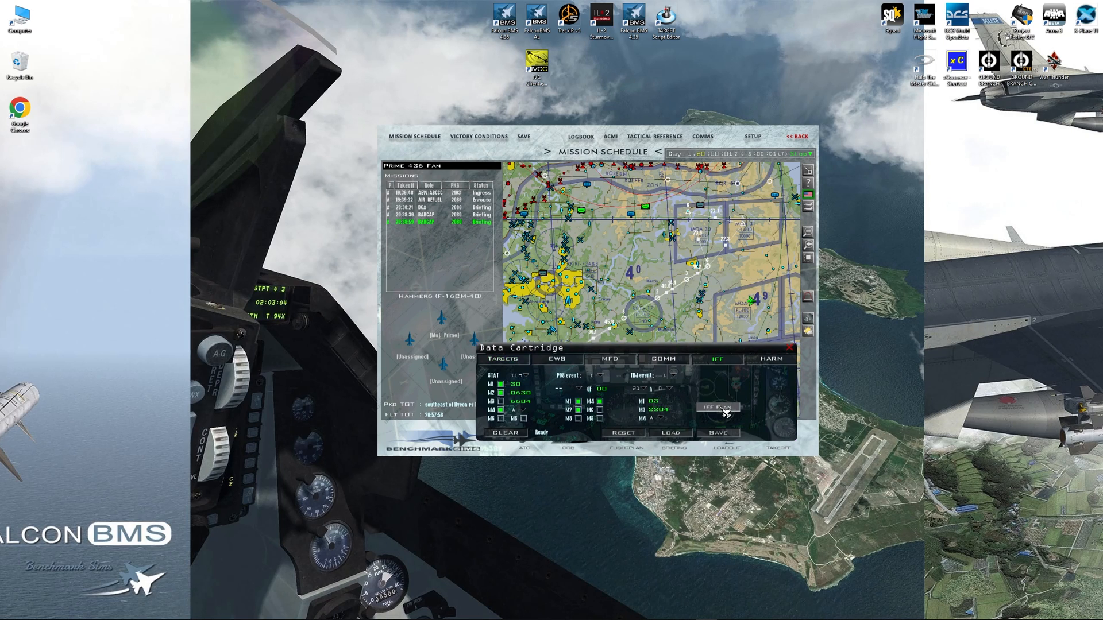
{"action": "left_click", "coordinate": [661, 360]}
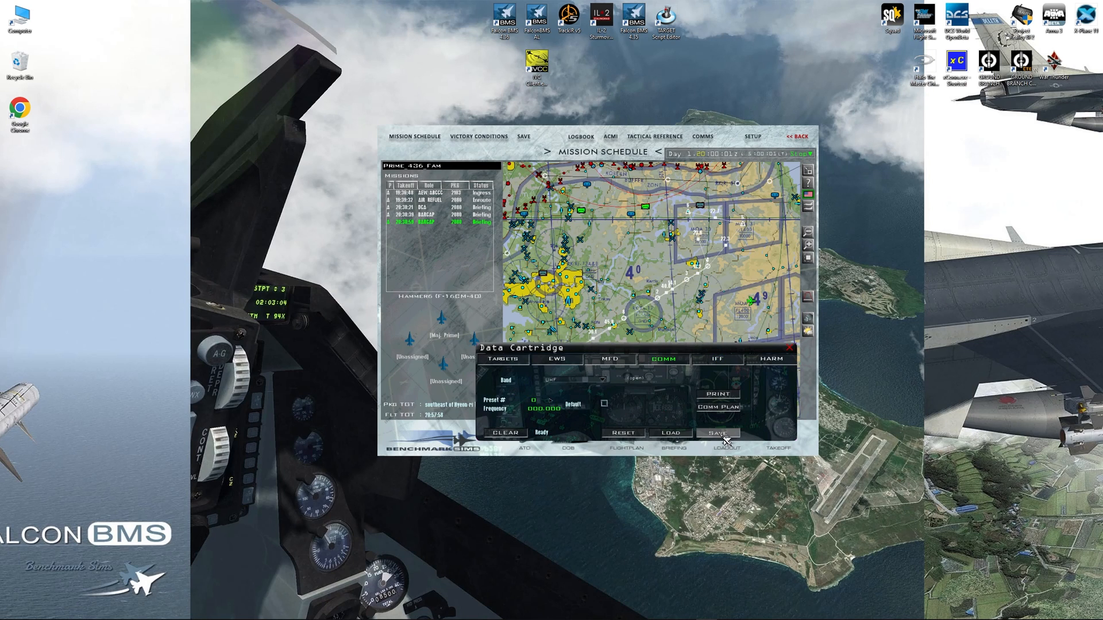
{"action": "mouse_move", "coordinate": [779, 424]}
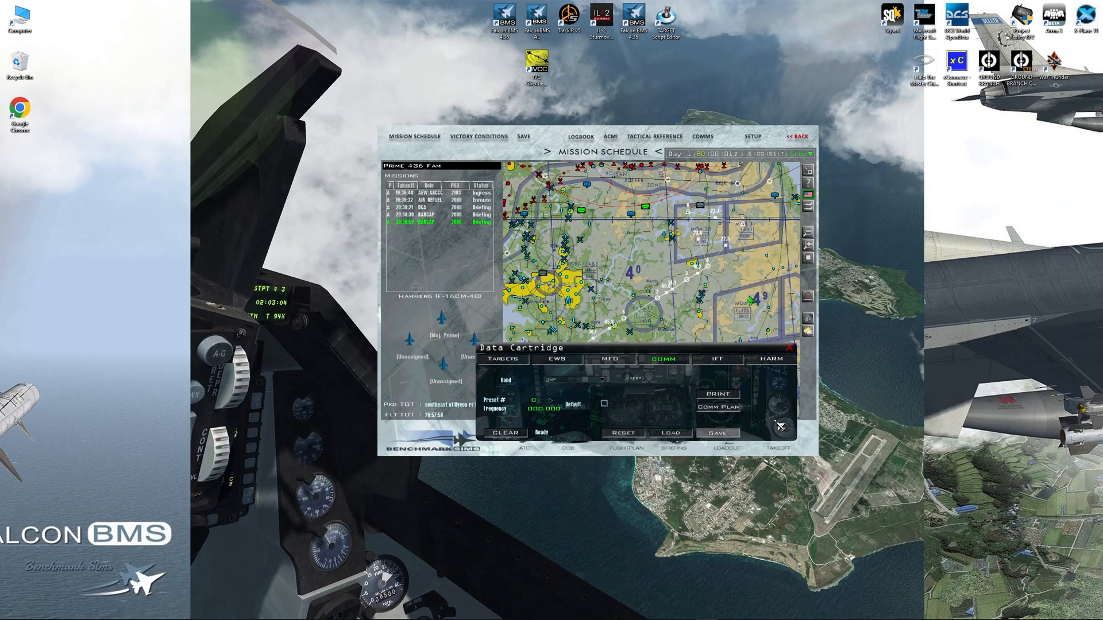
{"action": "left_click", "coordinate": [716, 433]}
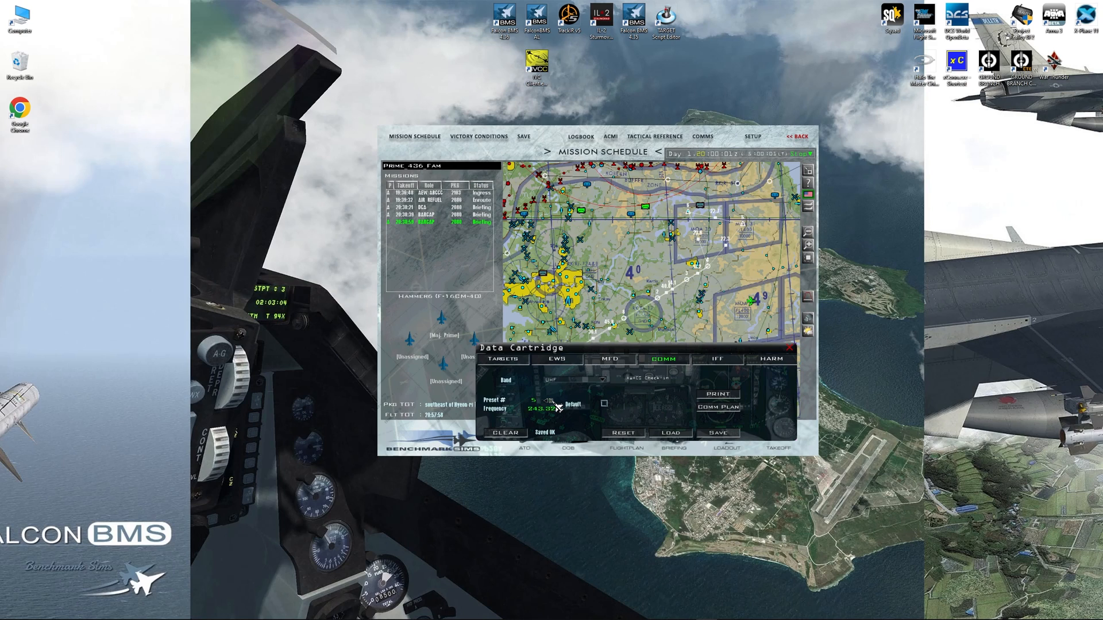
- Step through several comm presets, then return to the cartridge's IFF page
{"action": "left_click", "coordinate": [548, 400]}
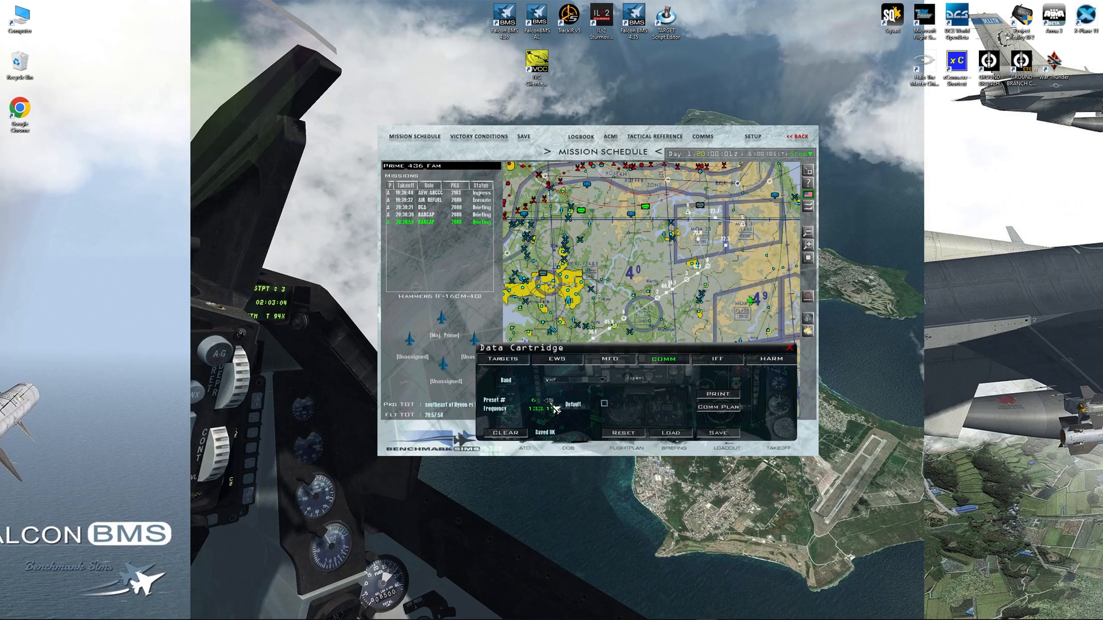
{"action": "left_click", "coordinate": [551, 404]}
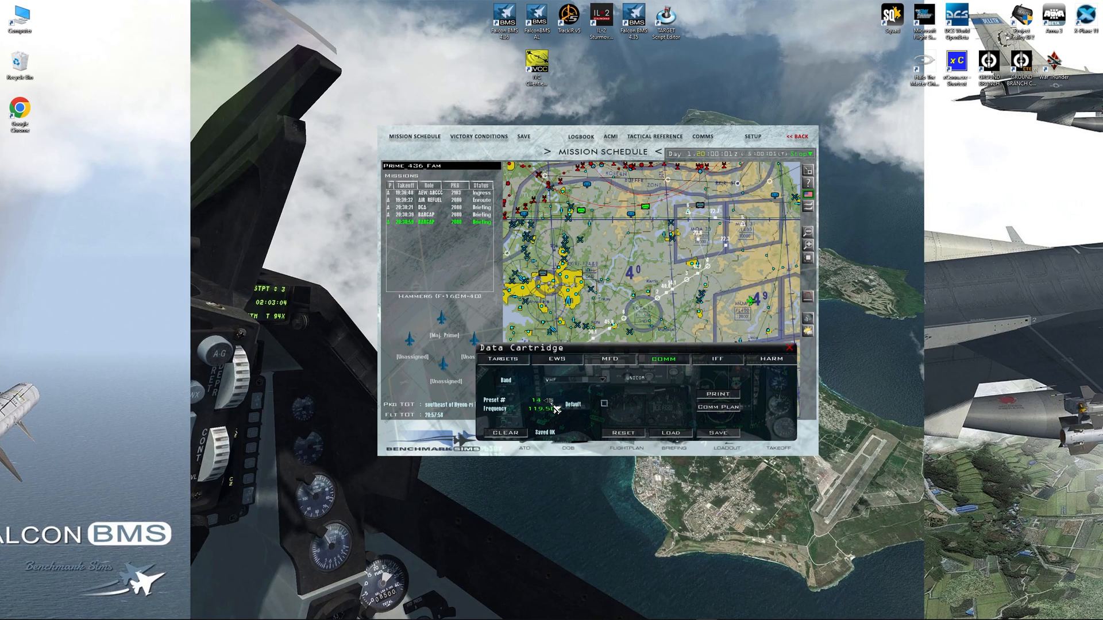
{"action": "left_click", "coordinate": [546, 398]}
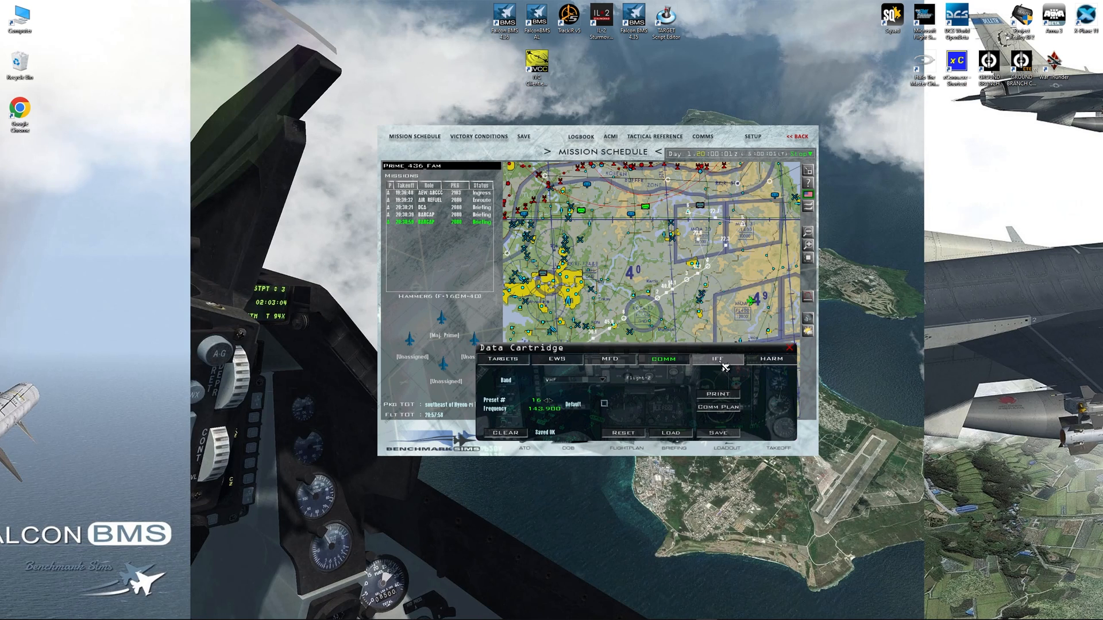
{"action": "left_click", "coordinate": [715, 359]}
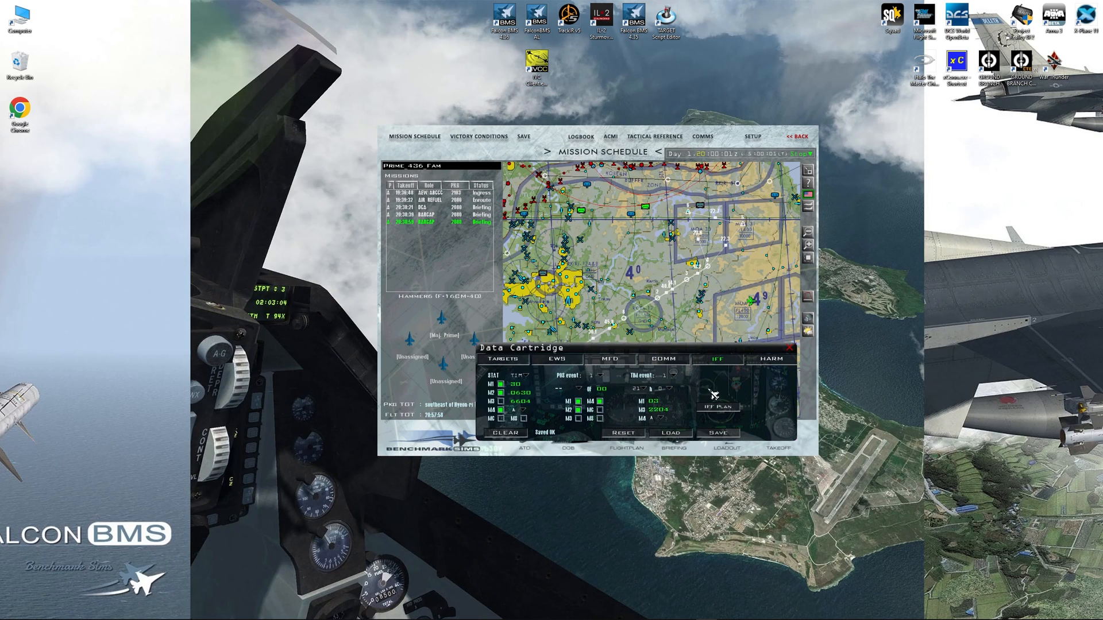
{"action": "mouse_move", "coordinate": [779, 406]}
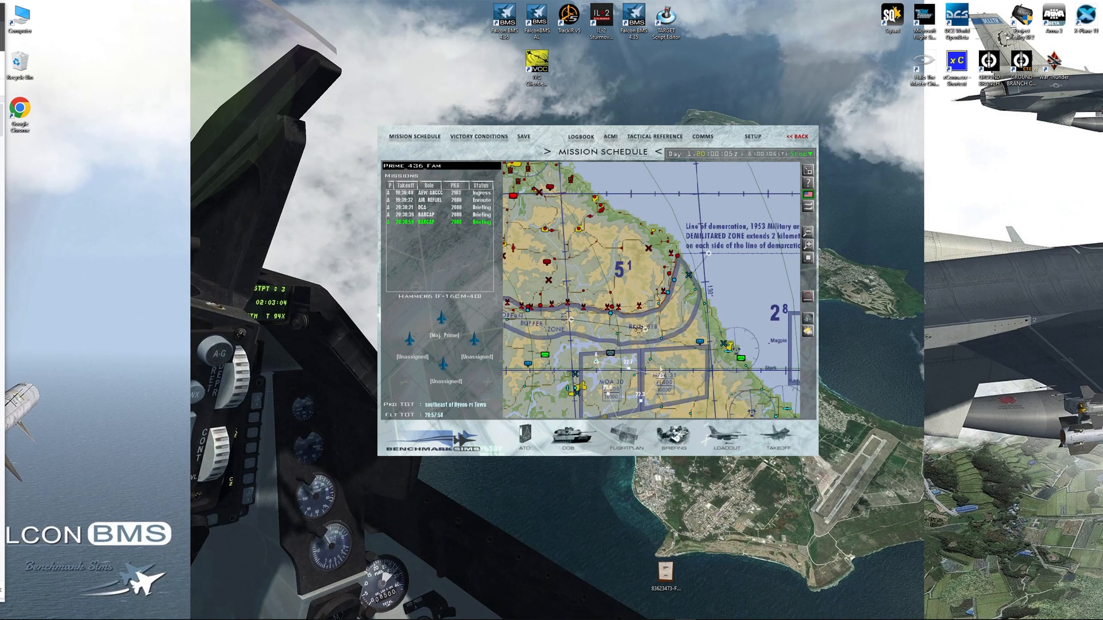
{"action": "mouse_move", "coordinate": [660, 348]}
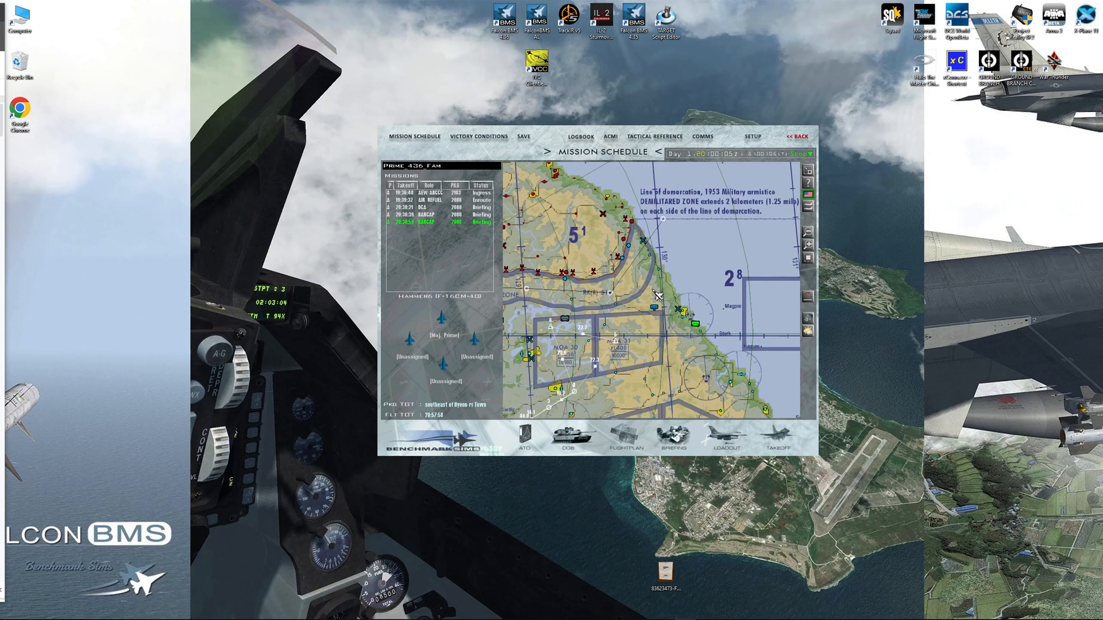
{"action": "right_click", "coordinate": [653, 295]}
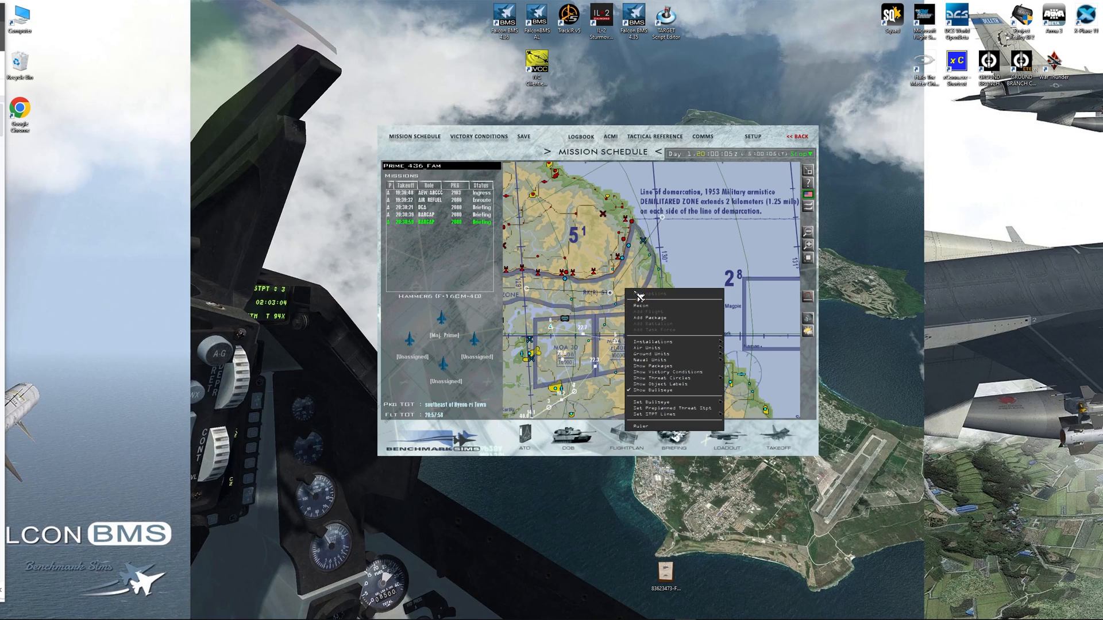
{"action": "mouse_move", "coordinate": [669, 414]}
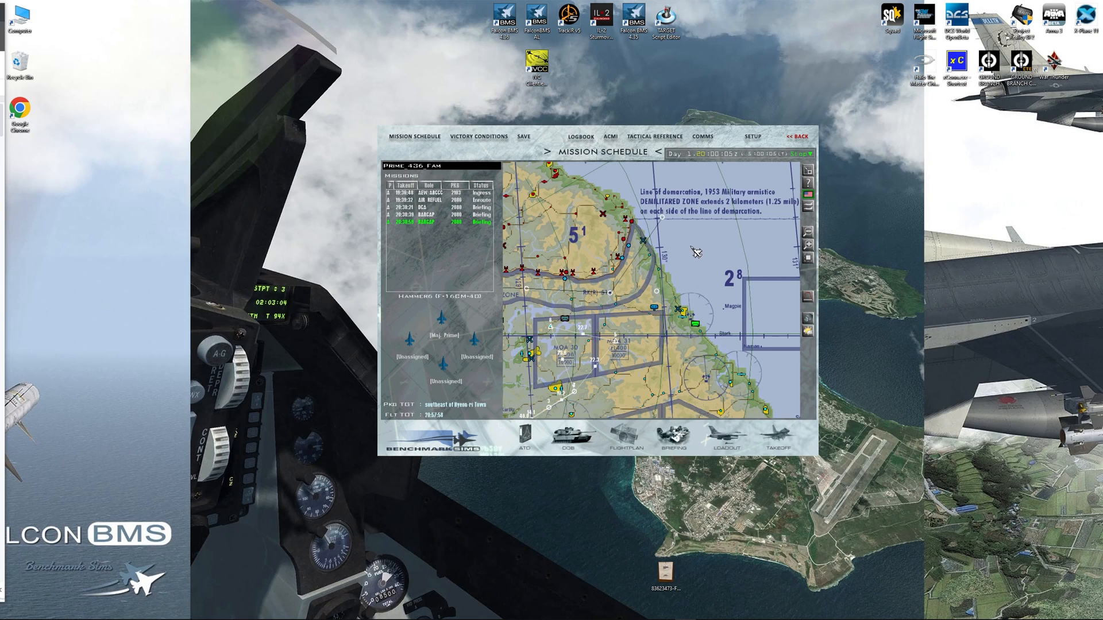
{"action": "right_click", "coordinate": [696, 252]}
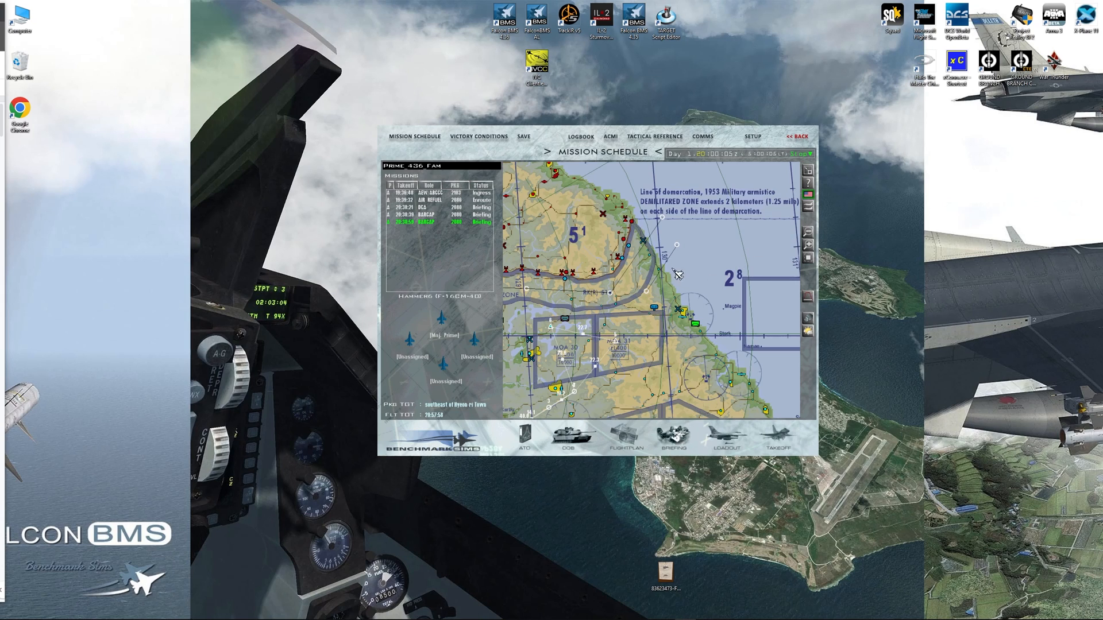
{"action": "mouse_move", "coordinate": [689, 251]}
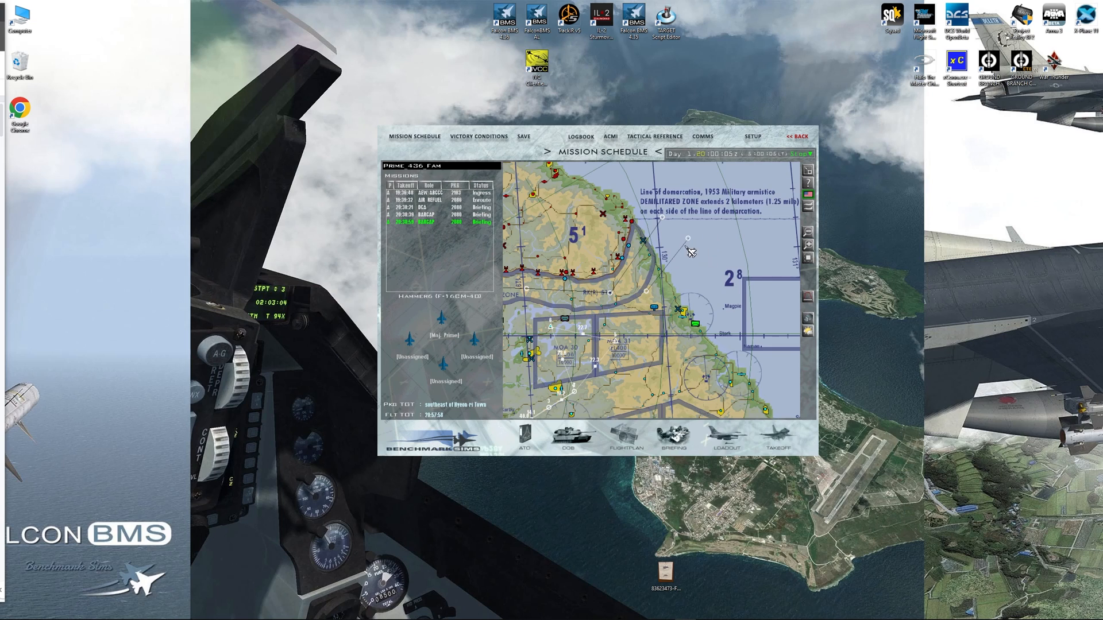
- Set a preplanned threat steerpoint at the map spot and bring up the coastal steerpoint's options
{"action": "right_click", "coordinate": [692, 251]}
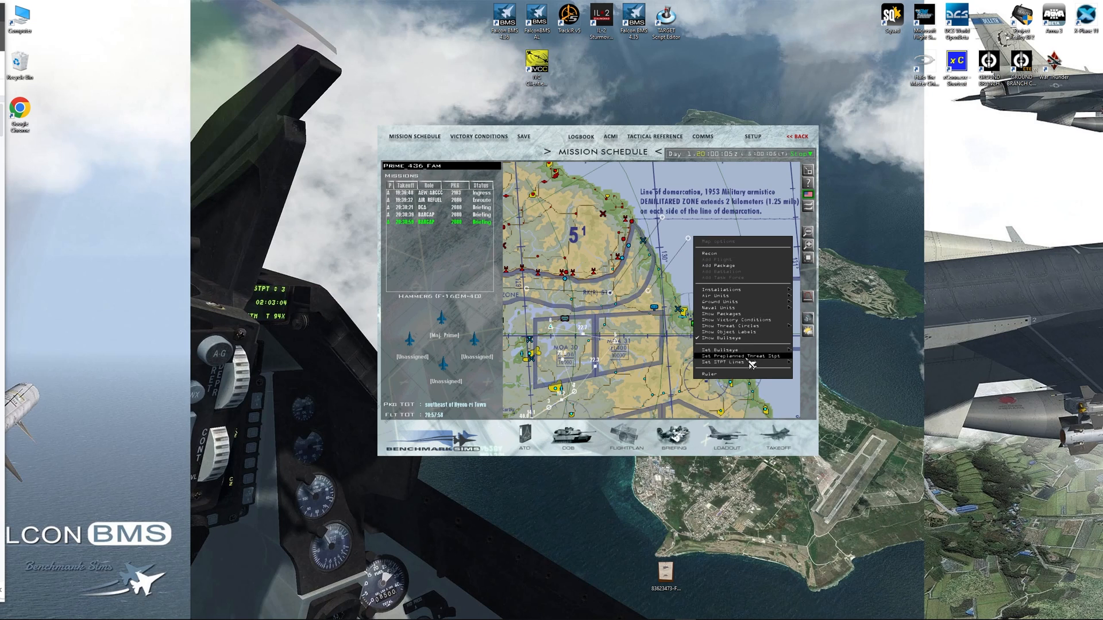
{"action": "left_click", "coordinate": [732, 356]}
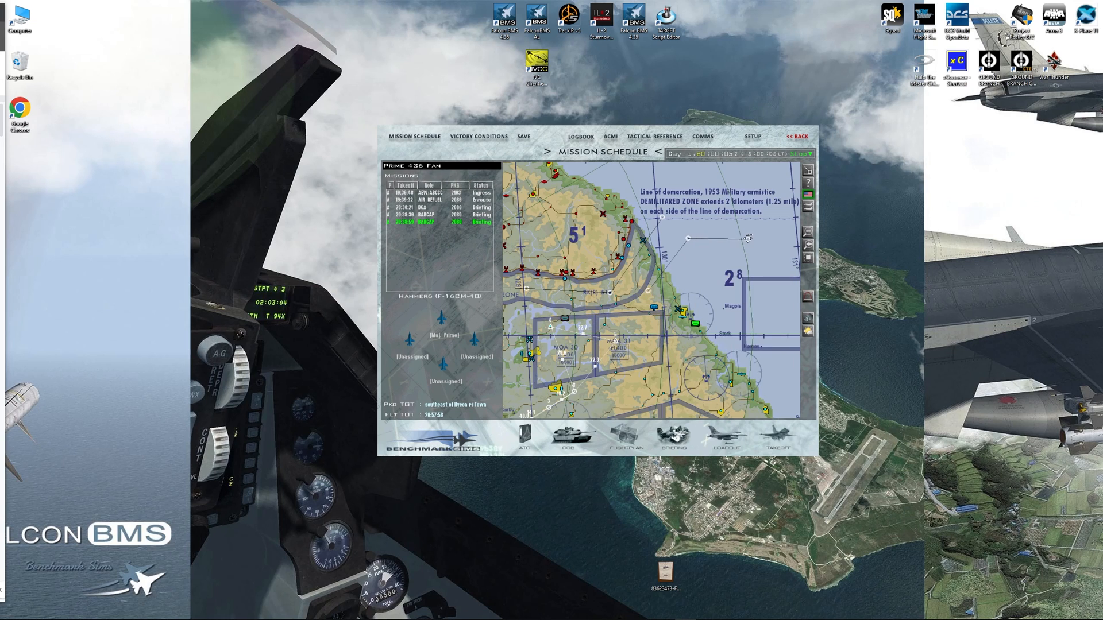
{"action": "mouse_move", "coordinate": [749, 236]}
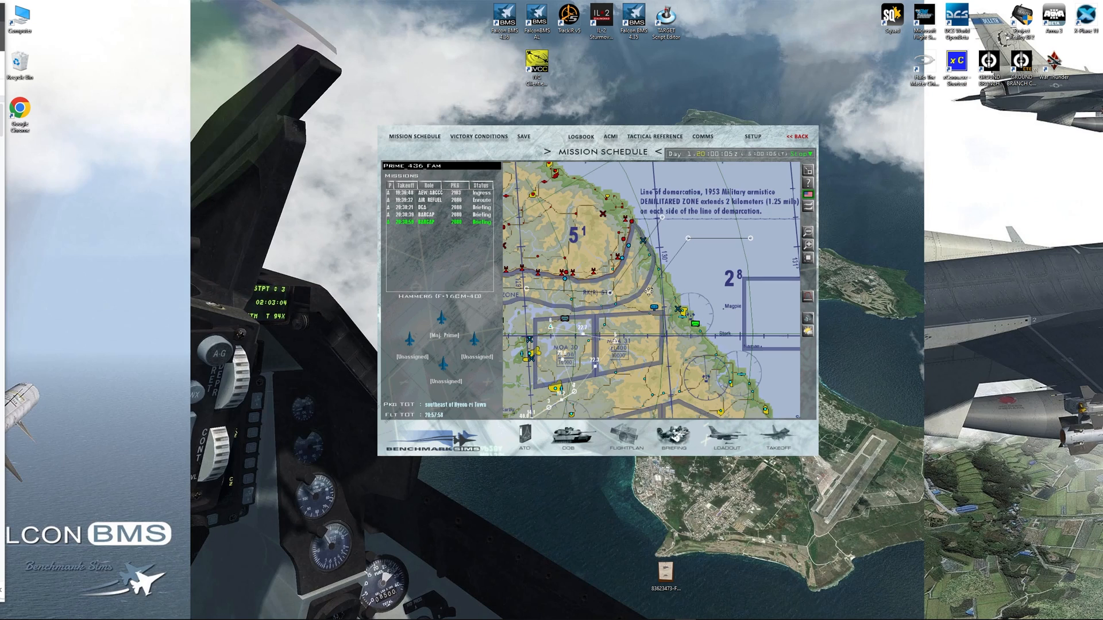
{"action": "right_click", "coordinate": [689, 311]}
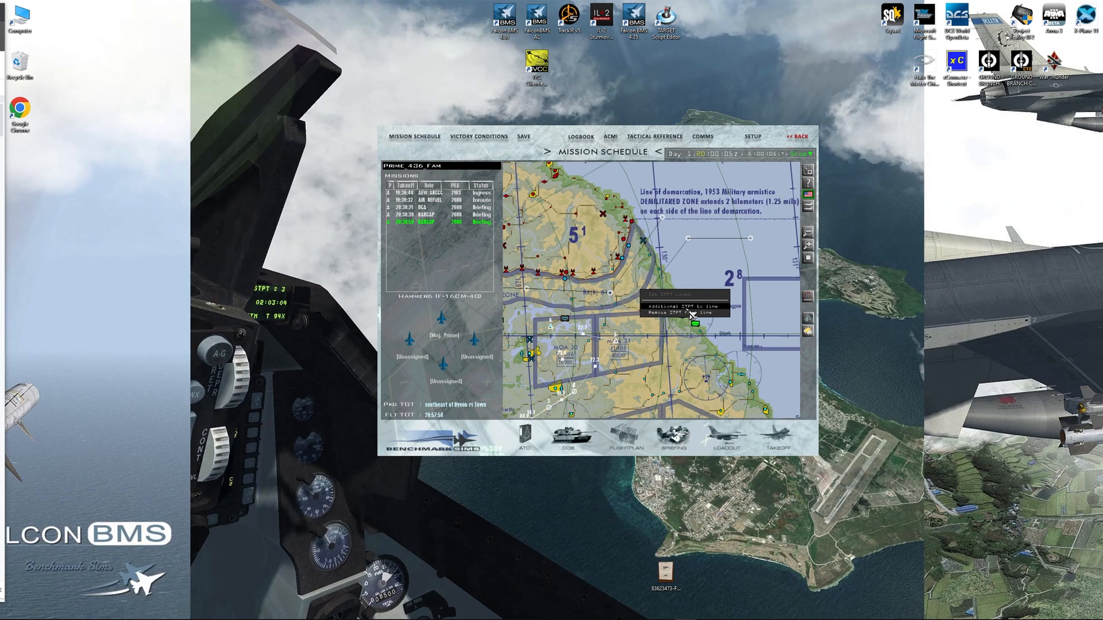
{"action": "mouse_move", "coordinate": [713, 312]}
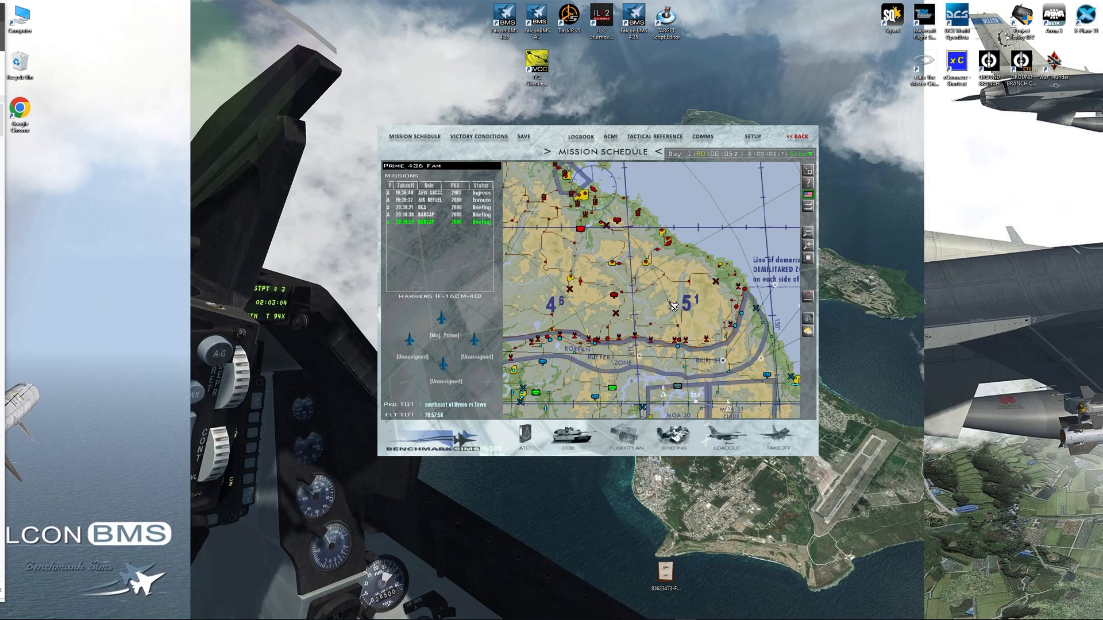
{"action": "mouse_move", "coordinate": [594, 242]}
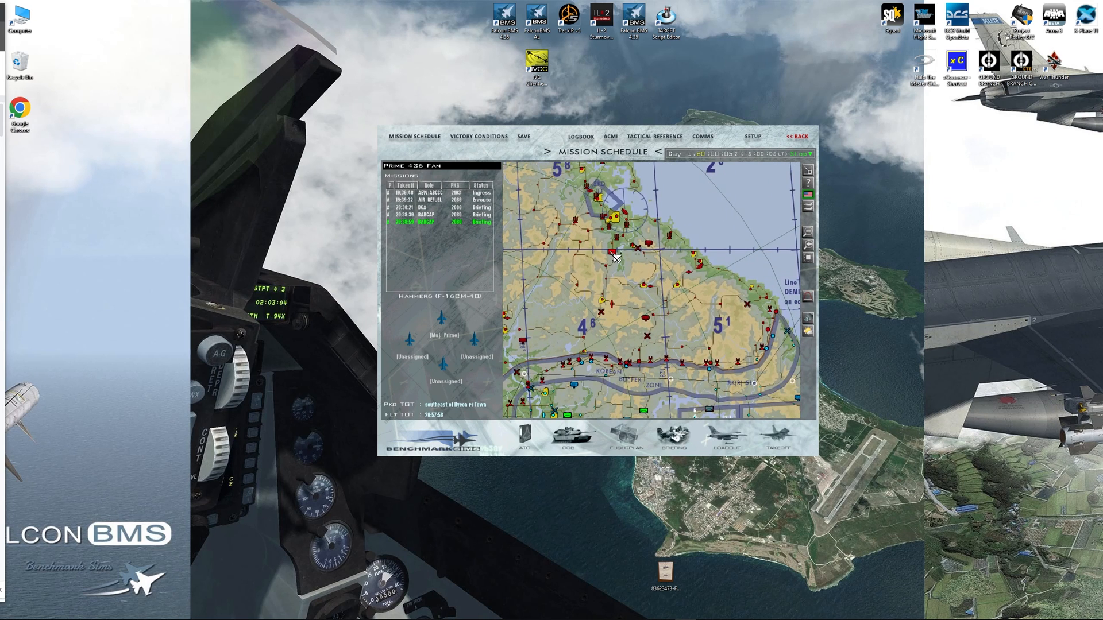
- Show the Status details of the air defense battalion north of the demilitarized zone
{"action": "right_click", "coordinate": [616, 256]}
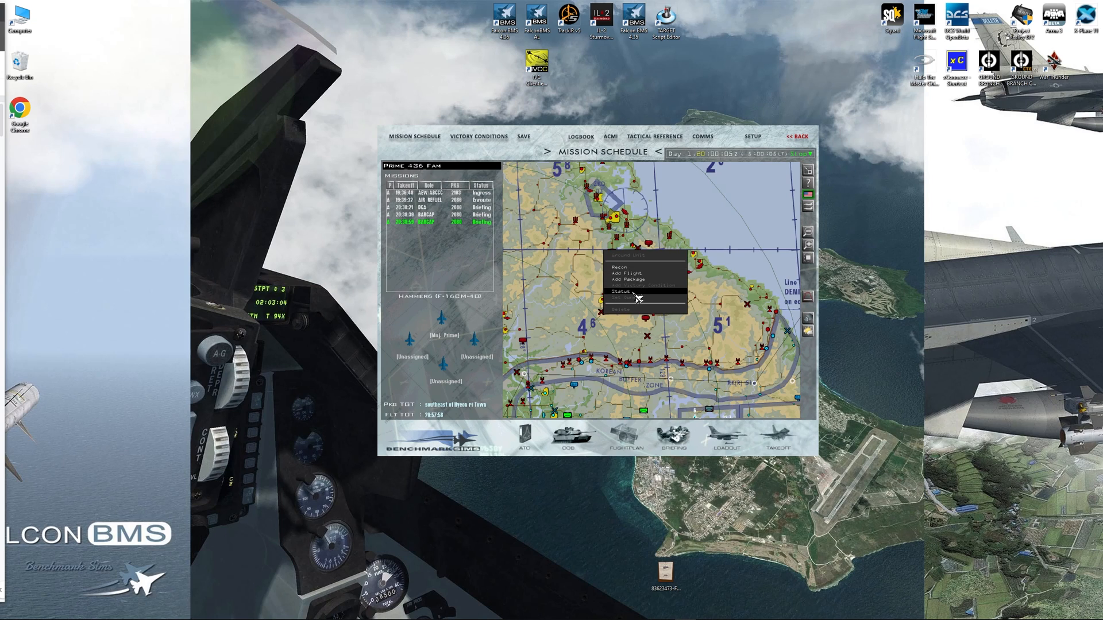
{"action": "left_click", "coordinate": [620, 289]}
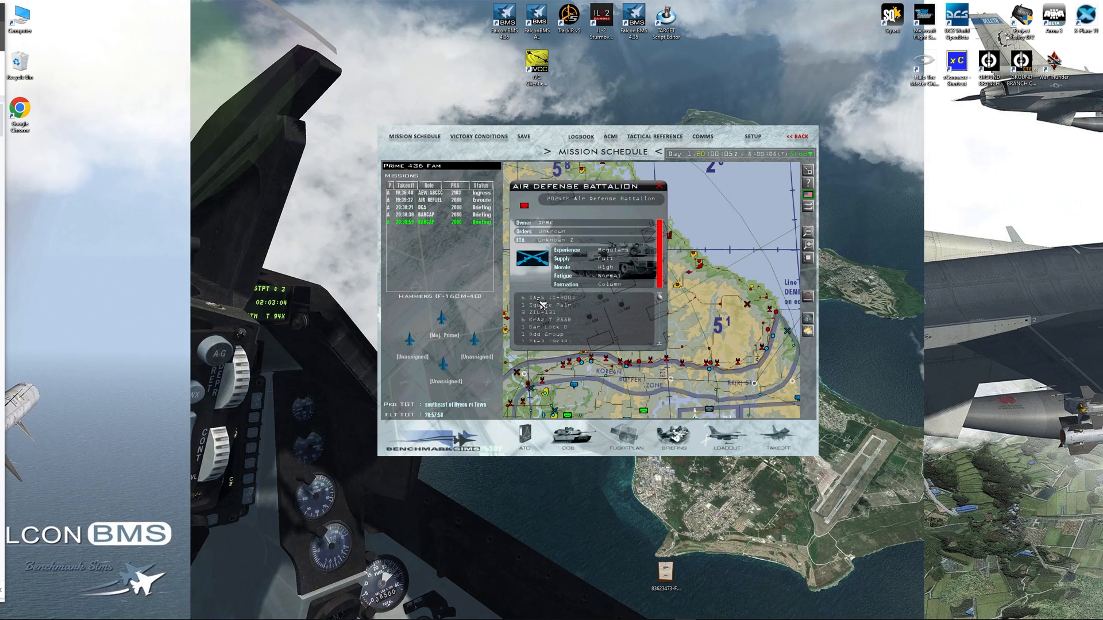
{"action": "mouse_move", "coordinate": [601, 313]}
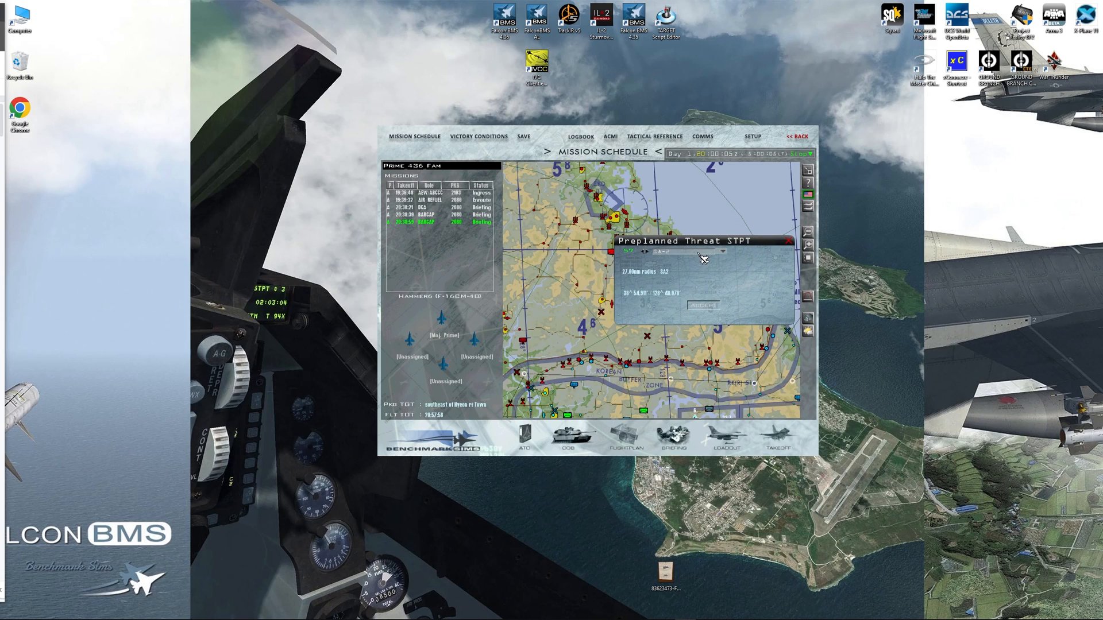
- Assign a longer-range missile threat type to the steerpoint and close its settings
{"action": "left_click", "coordinate": [721, 251]}
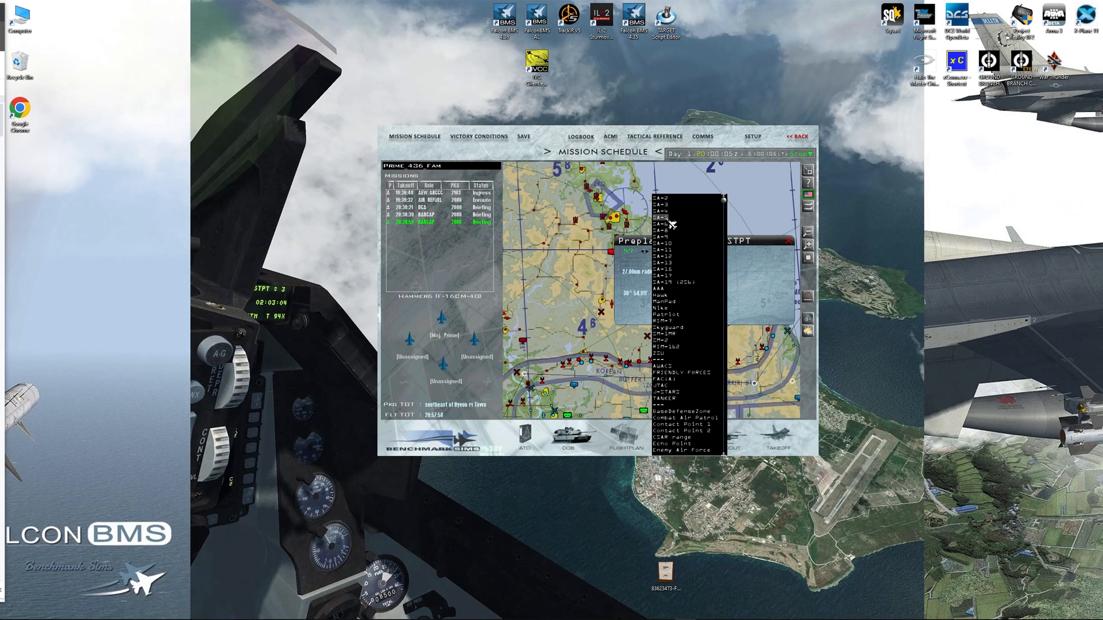
{"action": "left_click", "coordinate": [666, 223]}
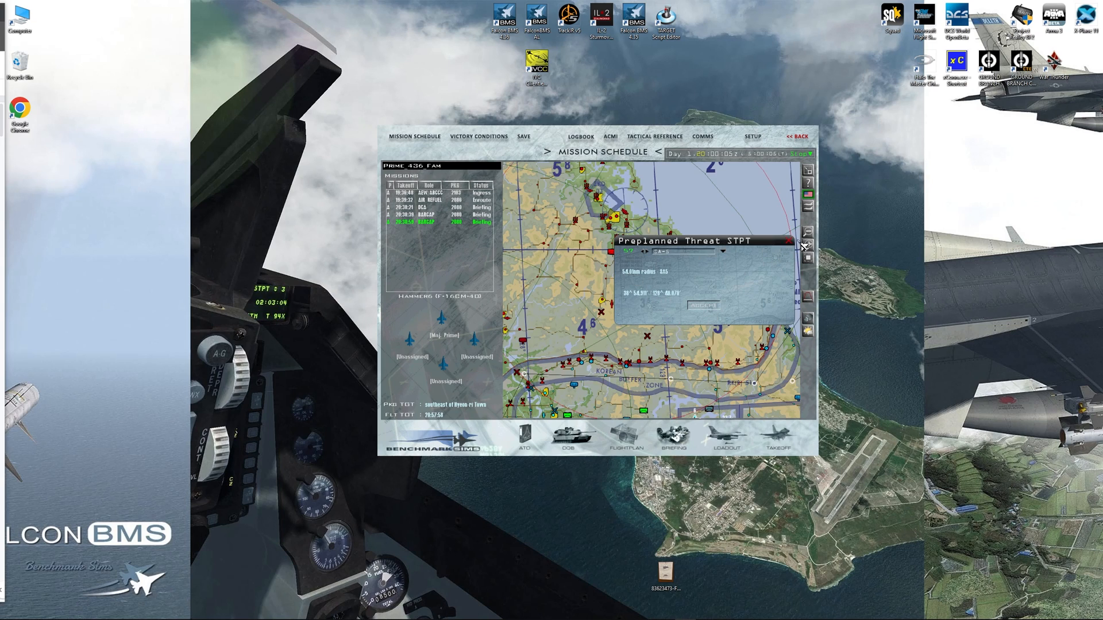
{"action": "left_click", "coordinate": [802, 246]}
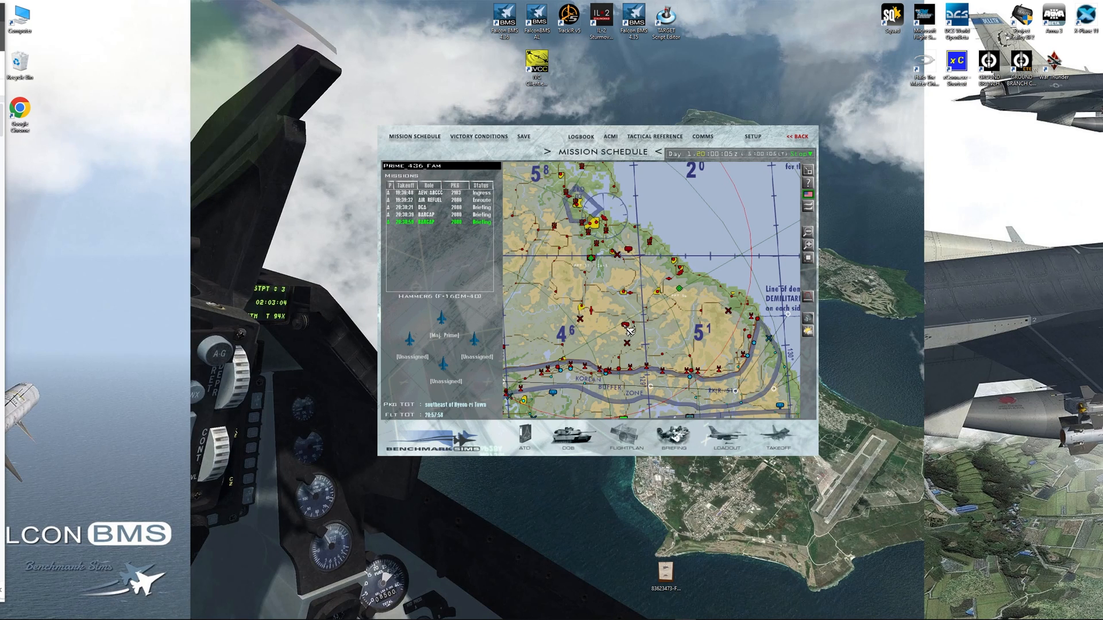
- Place a second preplanned threat steerpoint with a shorter-range 27 nm missile type
{"action": "right_click", "coordinate": [636, 331]}
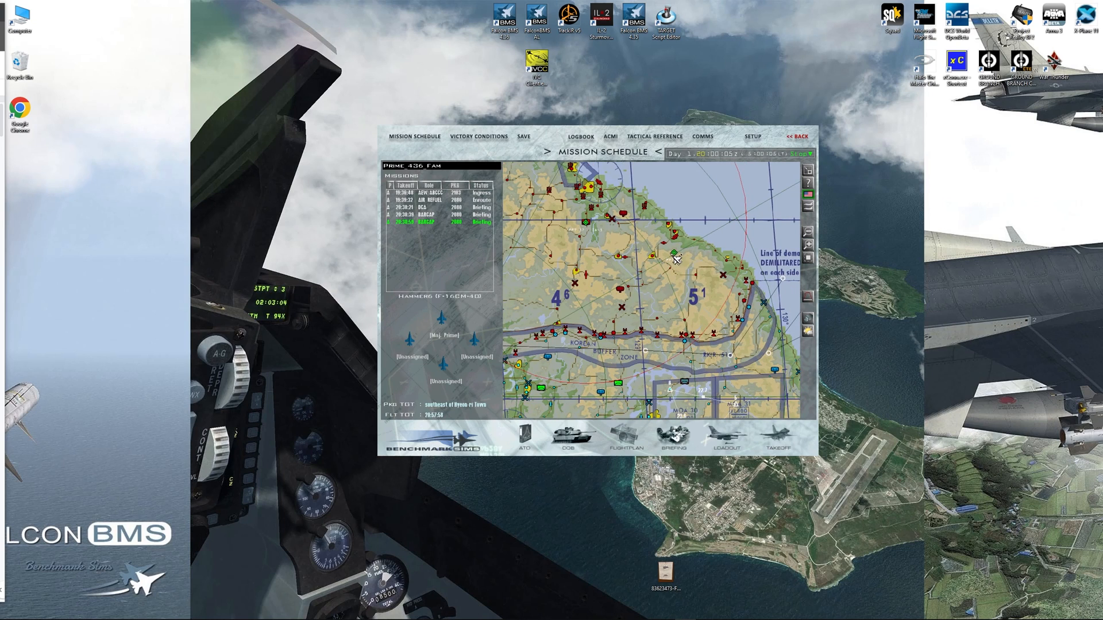
{"action": "left_click", "coordinate": [677, 246]}
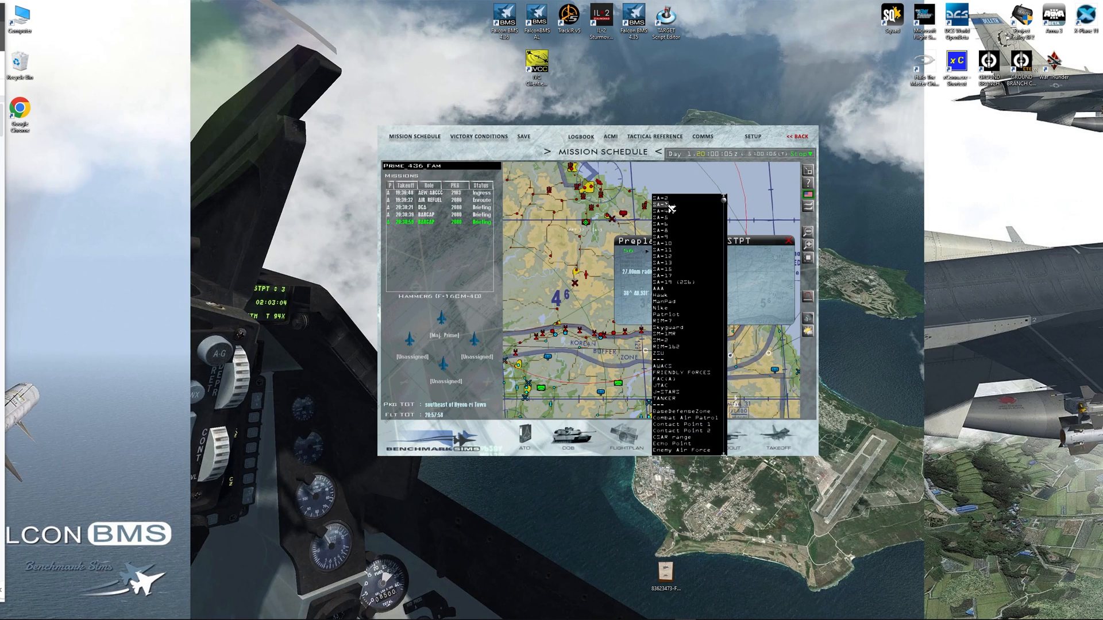
{"action": "scroll", "scroll_direction": "down", "scroll_amount": 3}
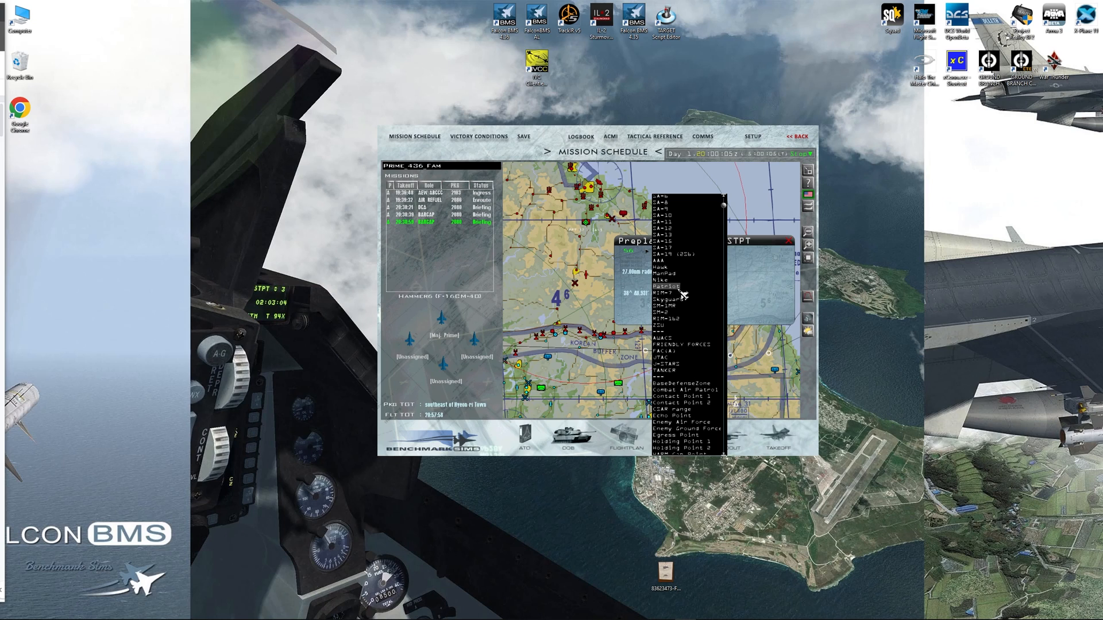
{"action": "scroll", "scroll_direction": "down", "scroll_amount": 3}
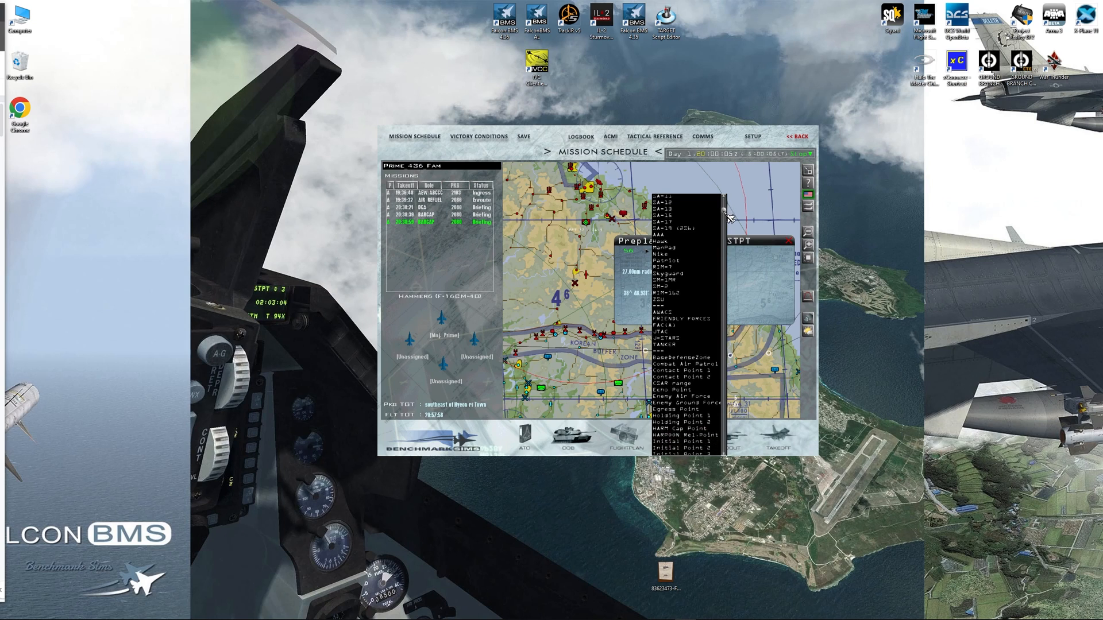
{"action": "scroll", "scroll_direction": "down", "scroll_amount": 3}
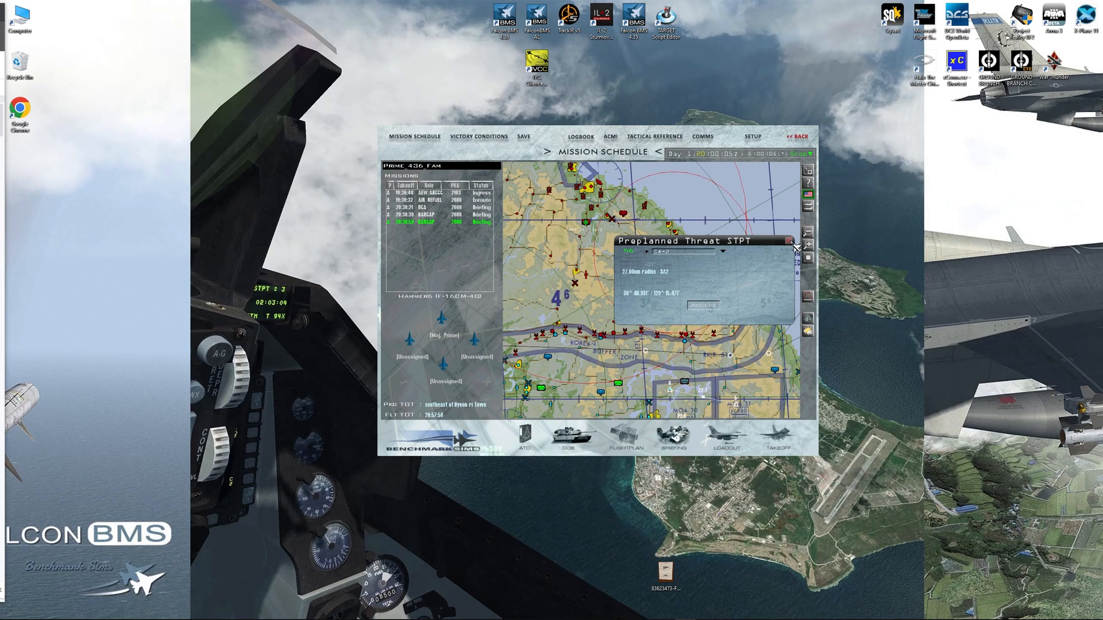
{"action": "left_click", "coordinate": [786, 241]}
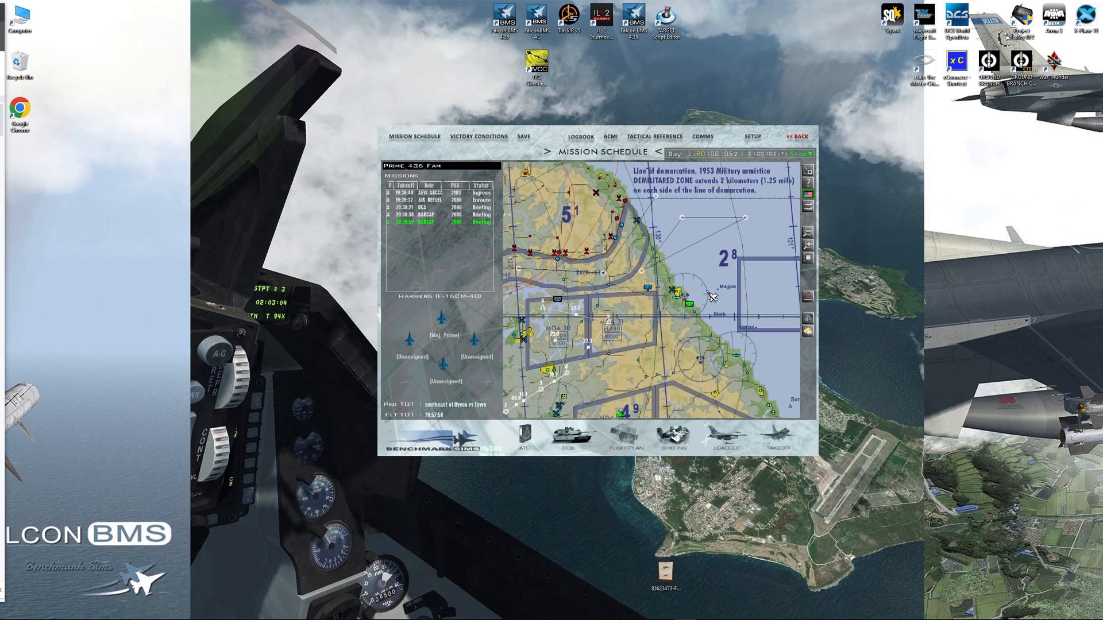
- Place a third preplanned threat steerpoint near the coast with an 8 nm threat type
{"action": "right_click", "coordinate": [710, 296]}
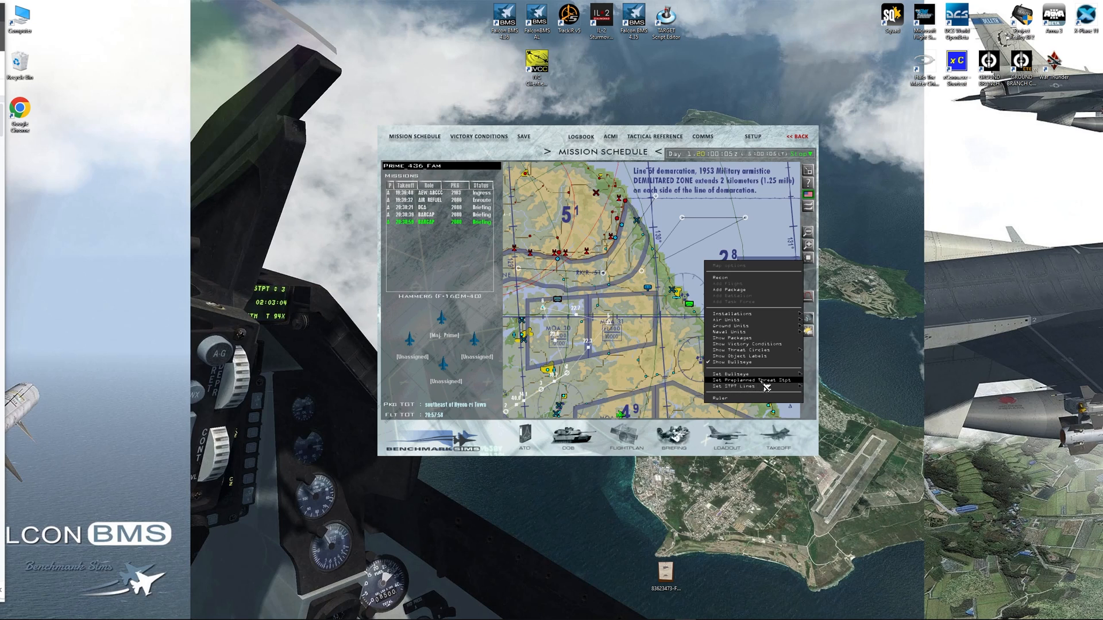
{"action": "left_click", "coordinate": [751, 379]}
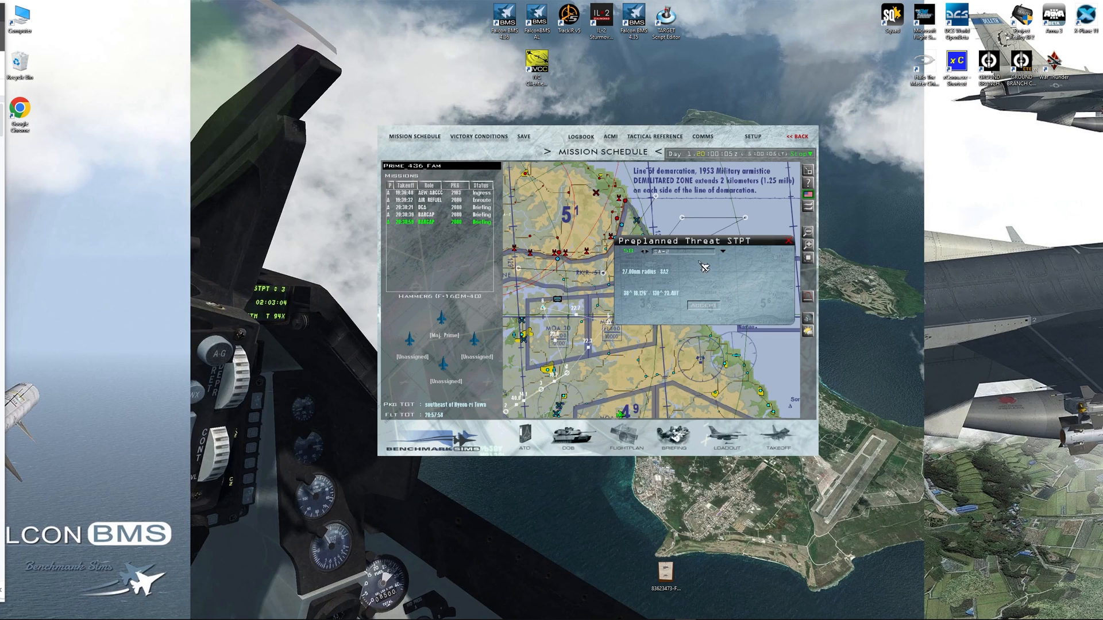
{"action": "left_click", "coordinate": [703, 252]}
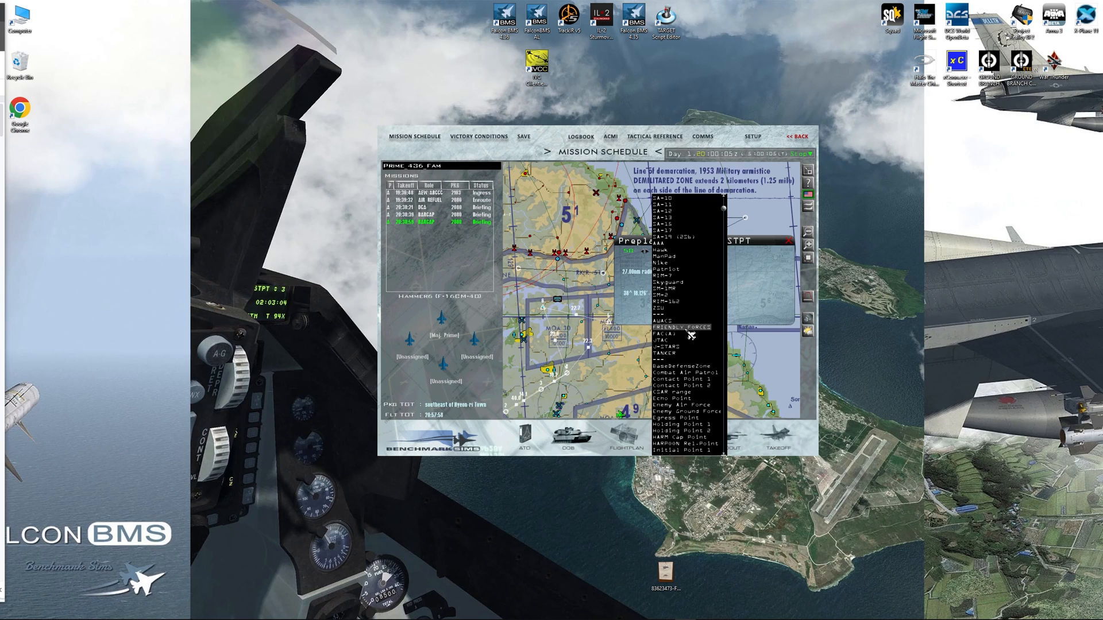
{"action": "left_click", "coordinate": [681, 327]}
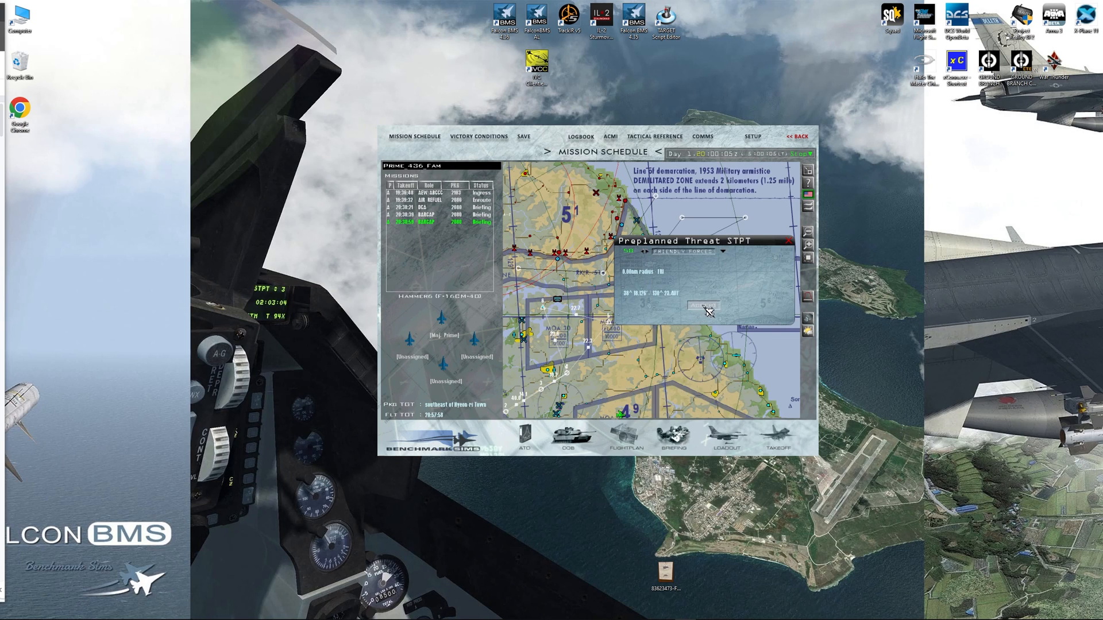
{"action": "left_click", "coordinate": [790, 242]}
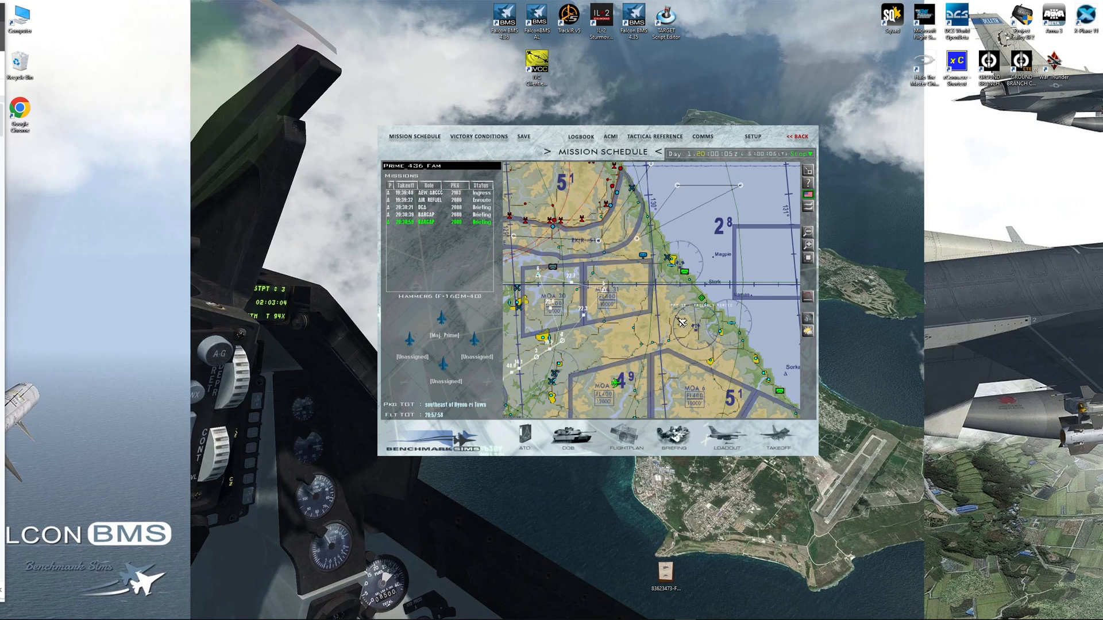
{"action": "mouse_move", "coordinate": [719, 328]}
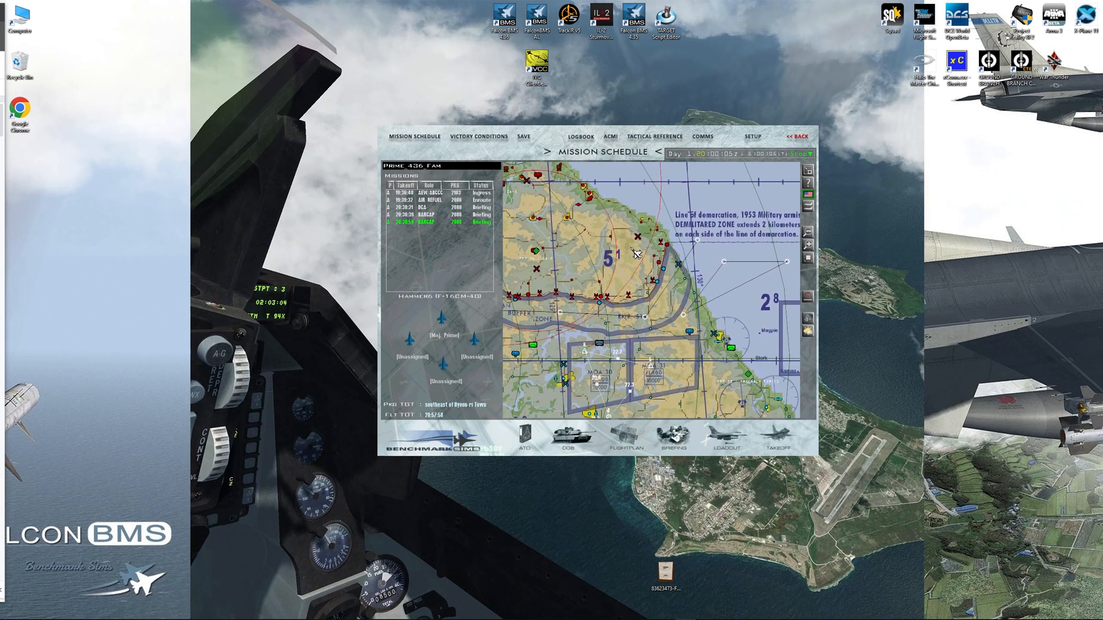
{"action": "mouse_move", "coordinate": [810, 320]}
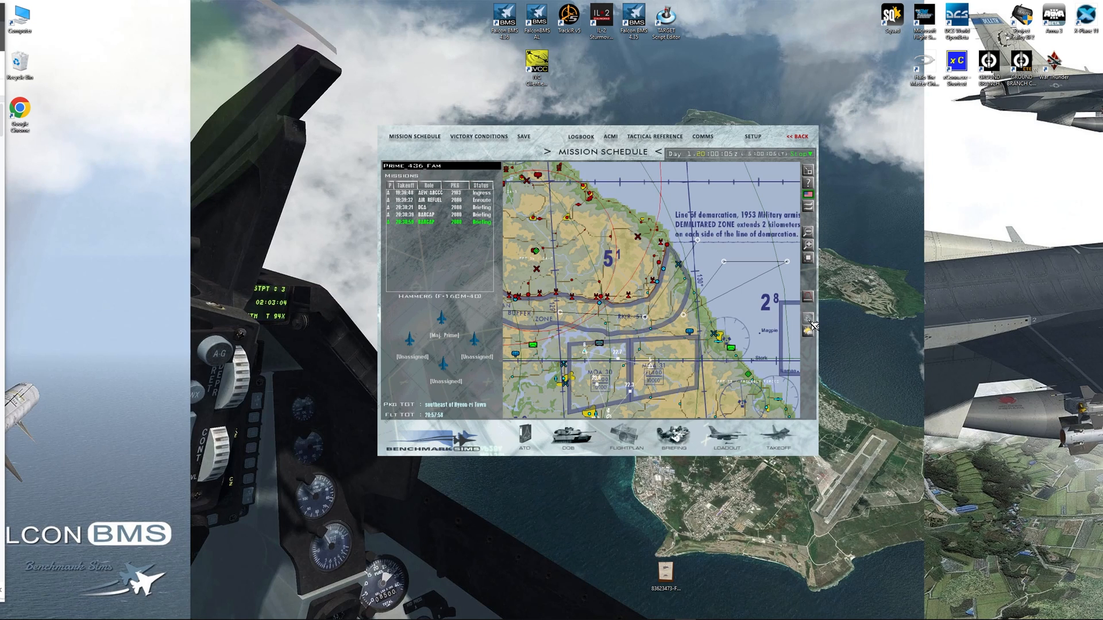
- Review the cartridge's IFF and COMM pages, save it with the new threat steerpoints and close it
{"action": "left_click", "coordinate": [808, 318]}
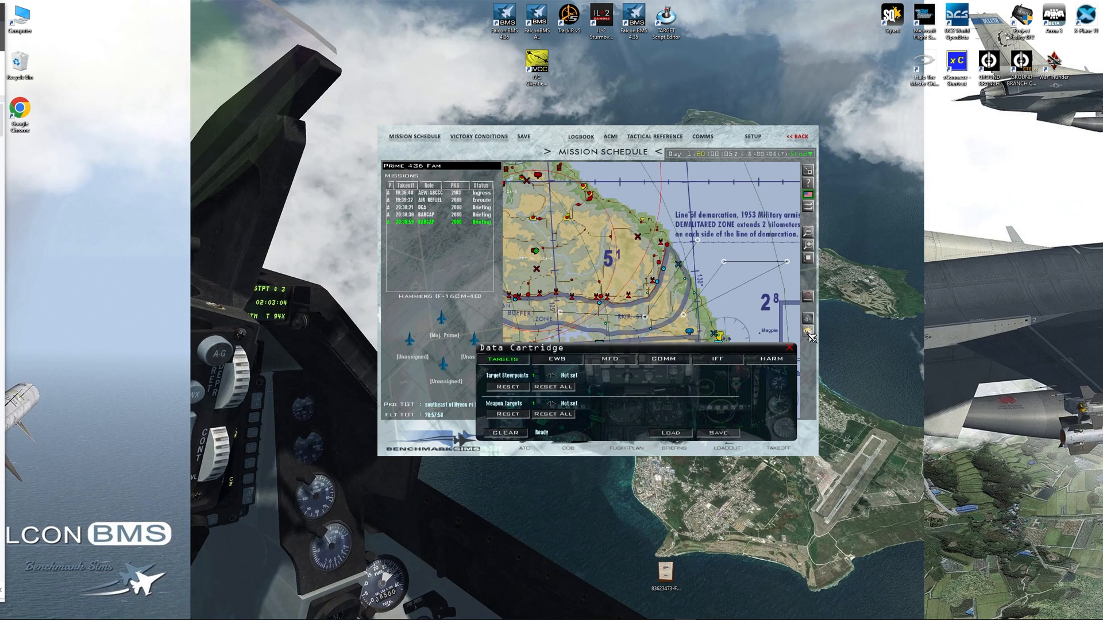
{"action": "left_click", "coordinate": [716, 358]}
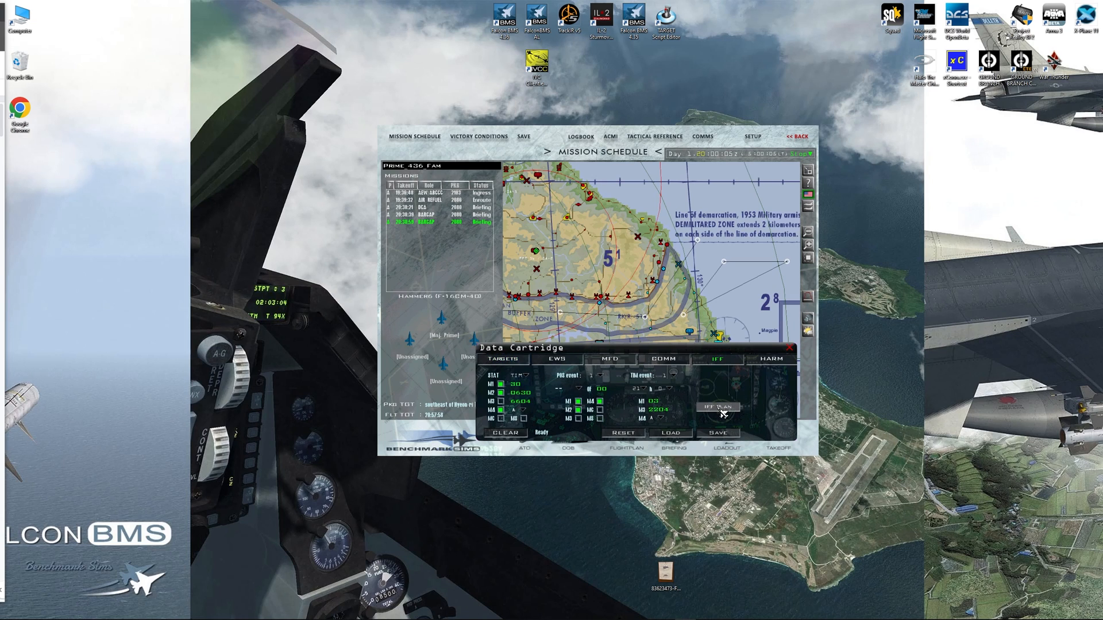
{"action": "left_click", "coordinate": [661, 360]}
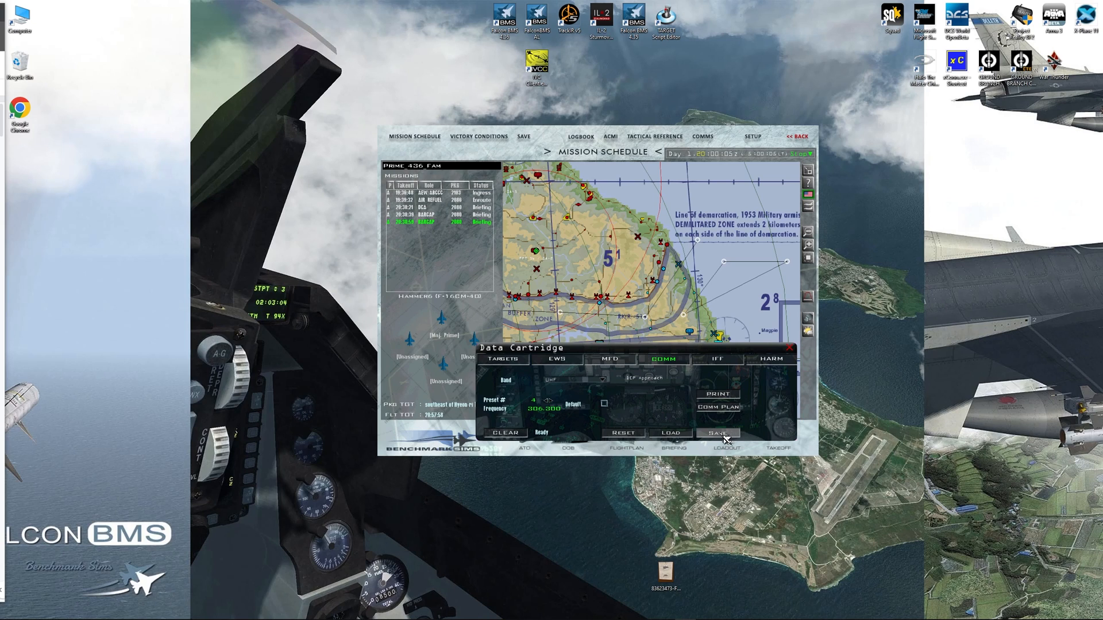
{"action": "left_click", "coordinate": [716, 433]}
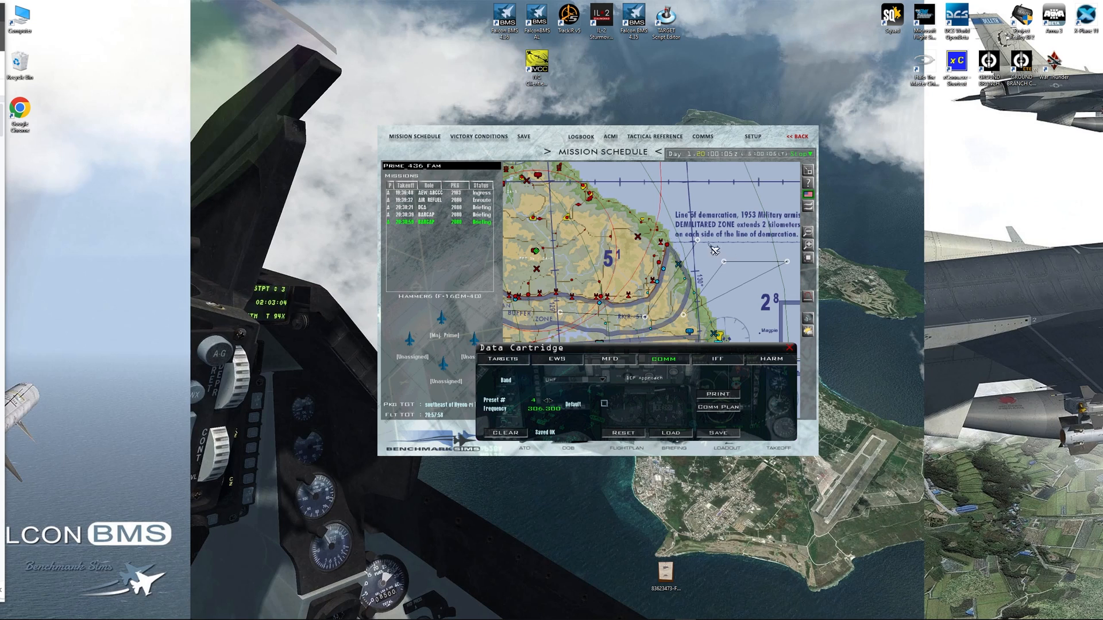
{"action": "mouse_move", "coordinate": [804, 376]}
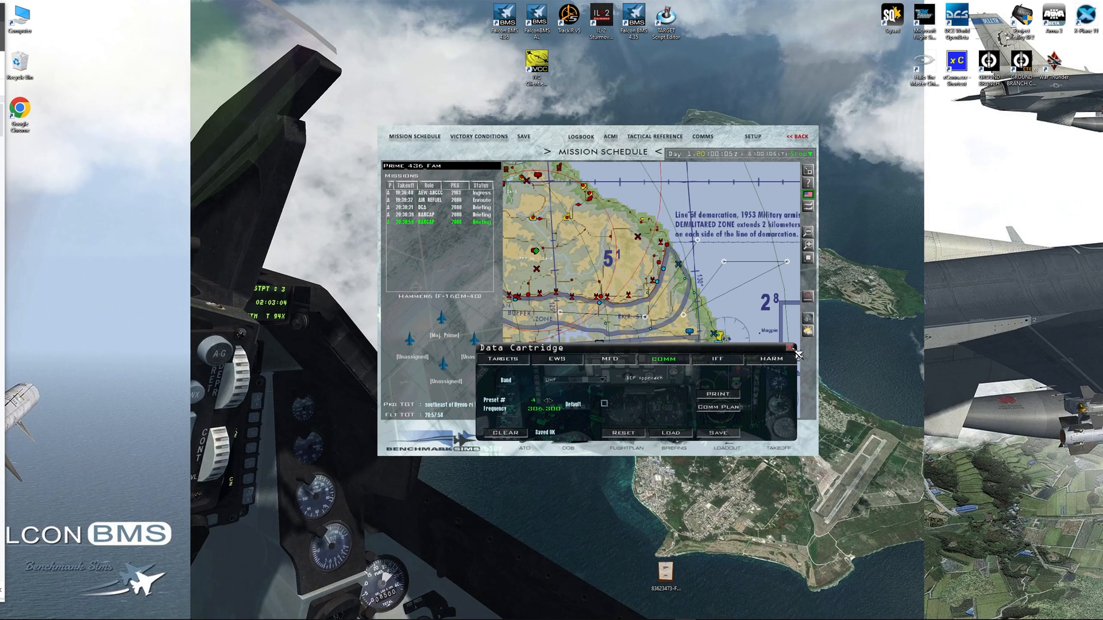
{"action": "left_click", "coordinate": [793, 352]}
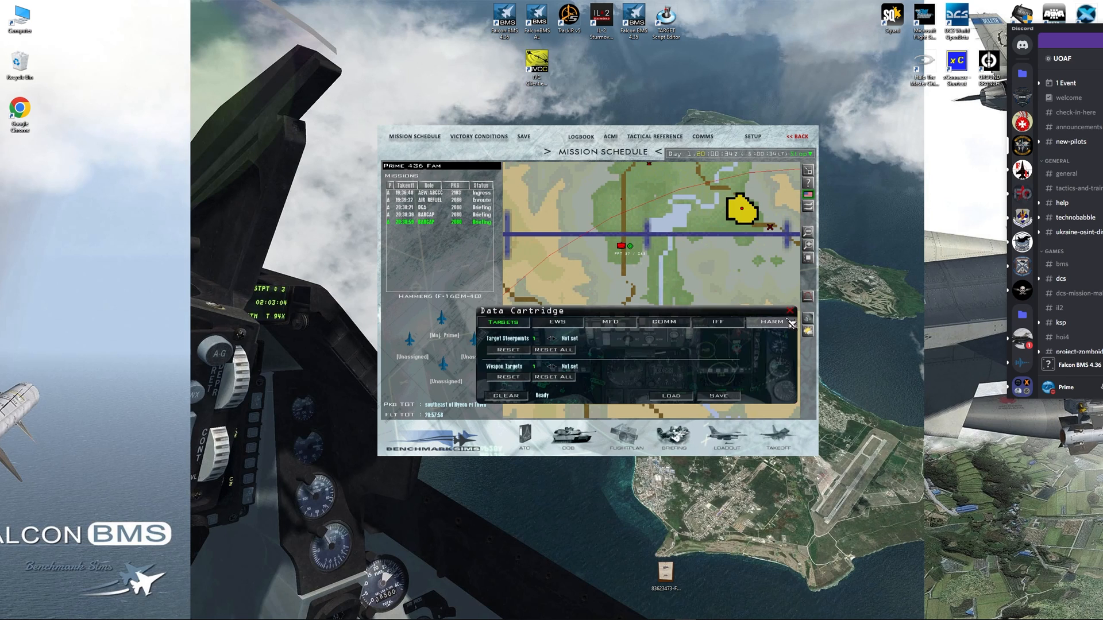
- Move the cartridge lower, reset all target steerpoints and start a recon of the SA-2 SAM site
{"action": "left_click_drag", "start_coordinate": [514, 311], "coordinate": [506, 338]}
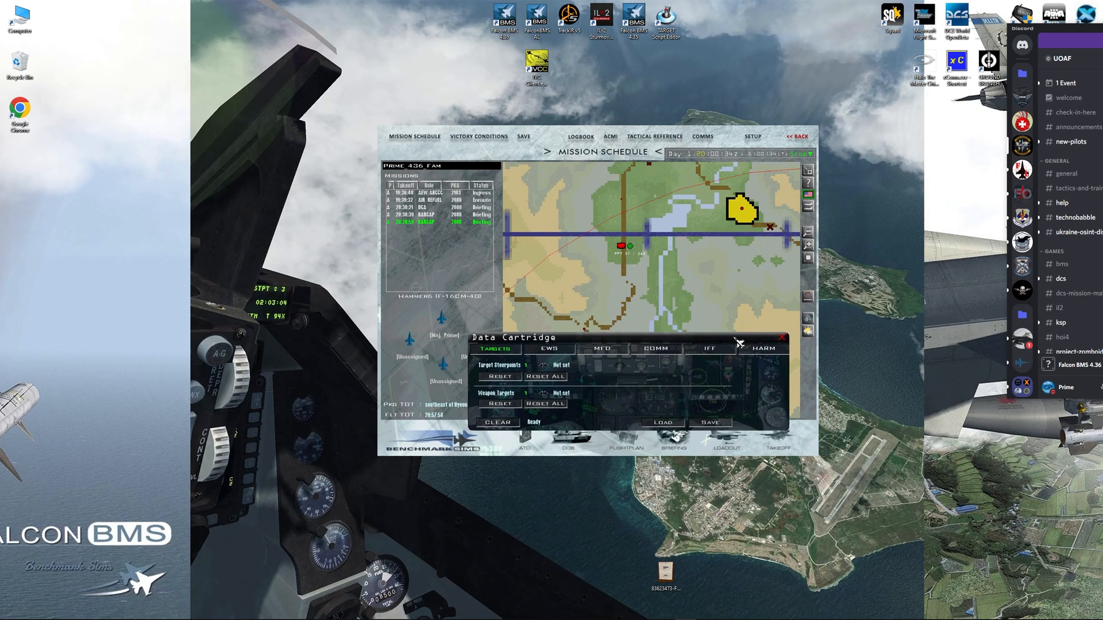
{"action": "left_click", "coordinate": [545, 365]}
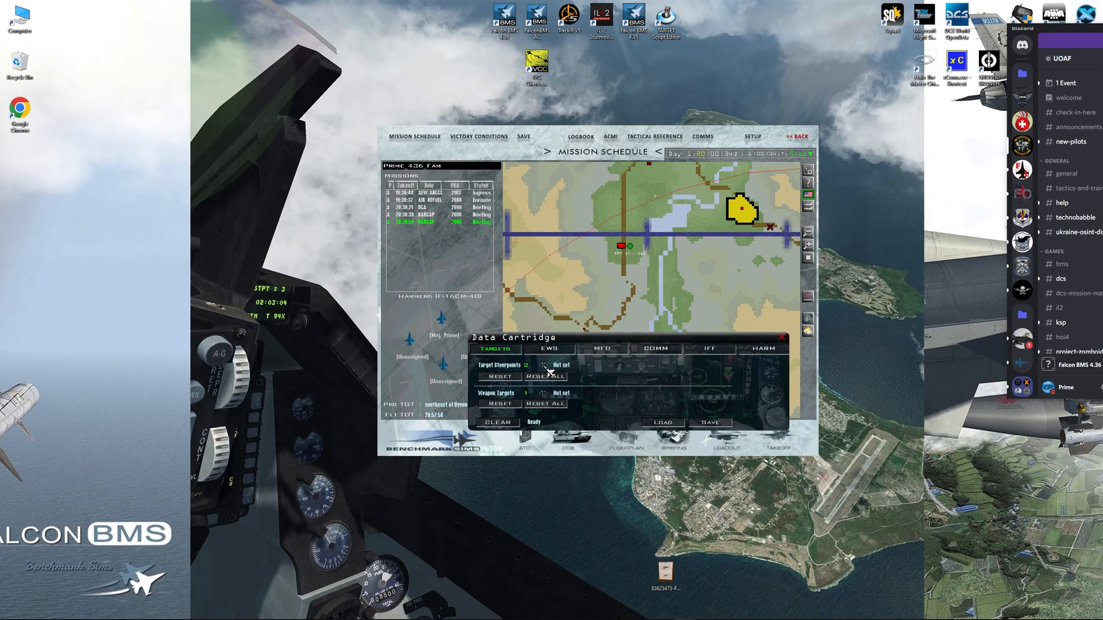
{"action": "left_click", "coordinate": [543, 365]}
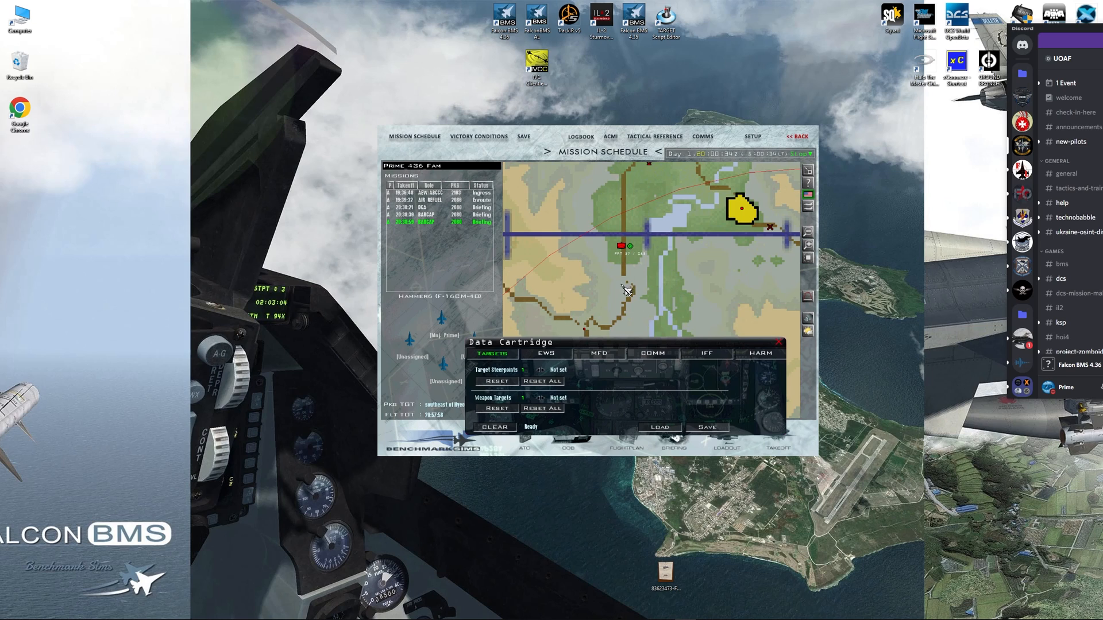
{"action": "left_click", "coordinate": [625, 291]}
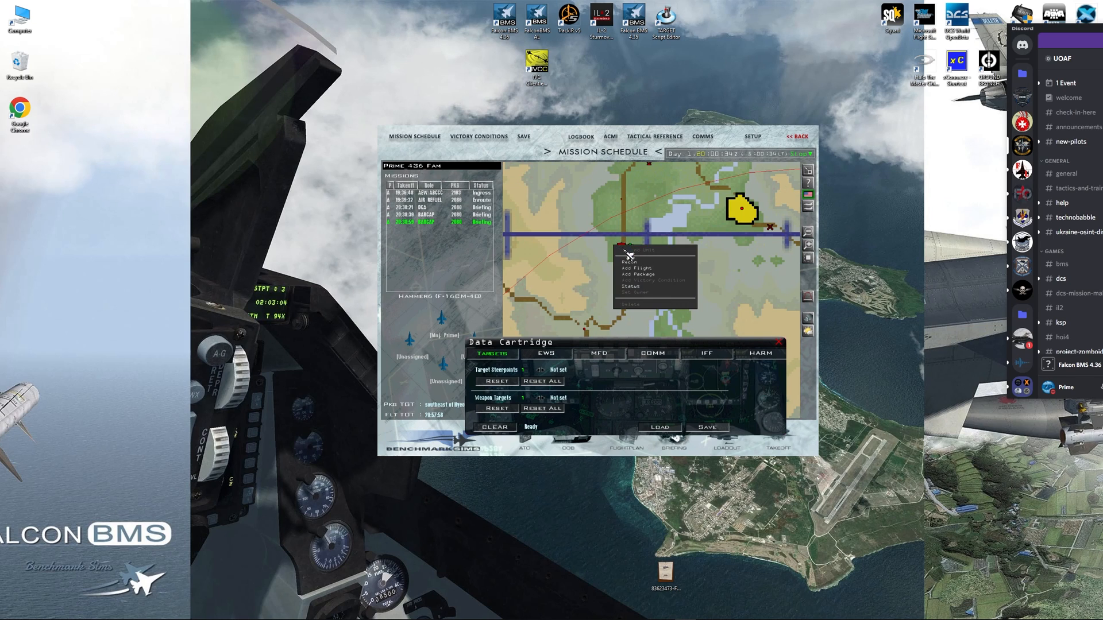
{"action": "left_click", "coordinate": [628, 260]}
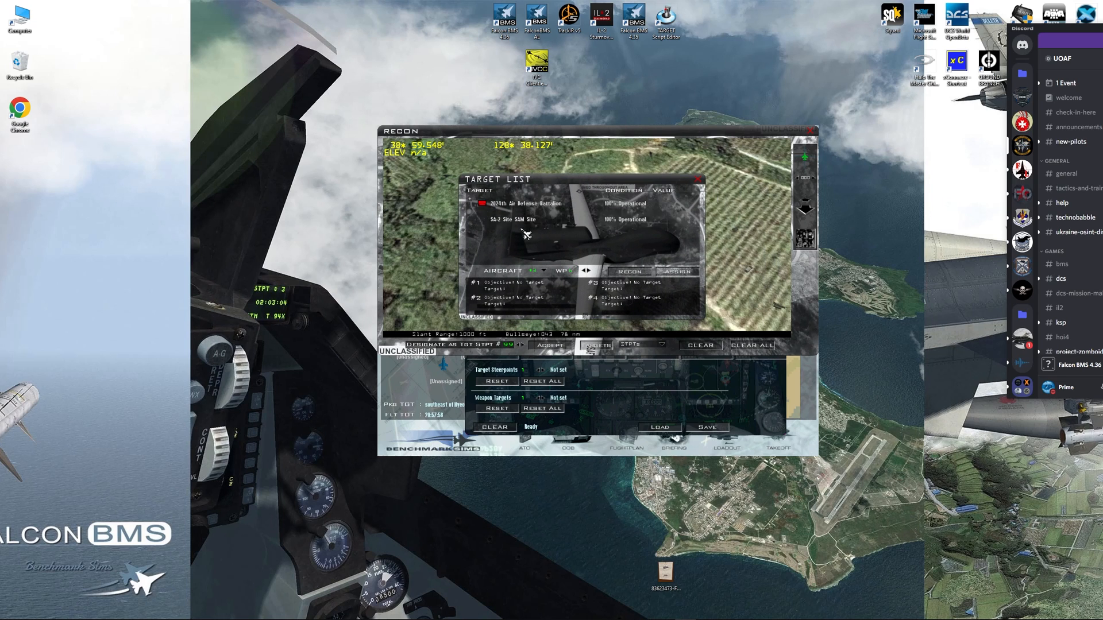
{"action": "mouse_move", "coordinate": [474, 205]}
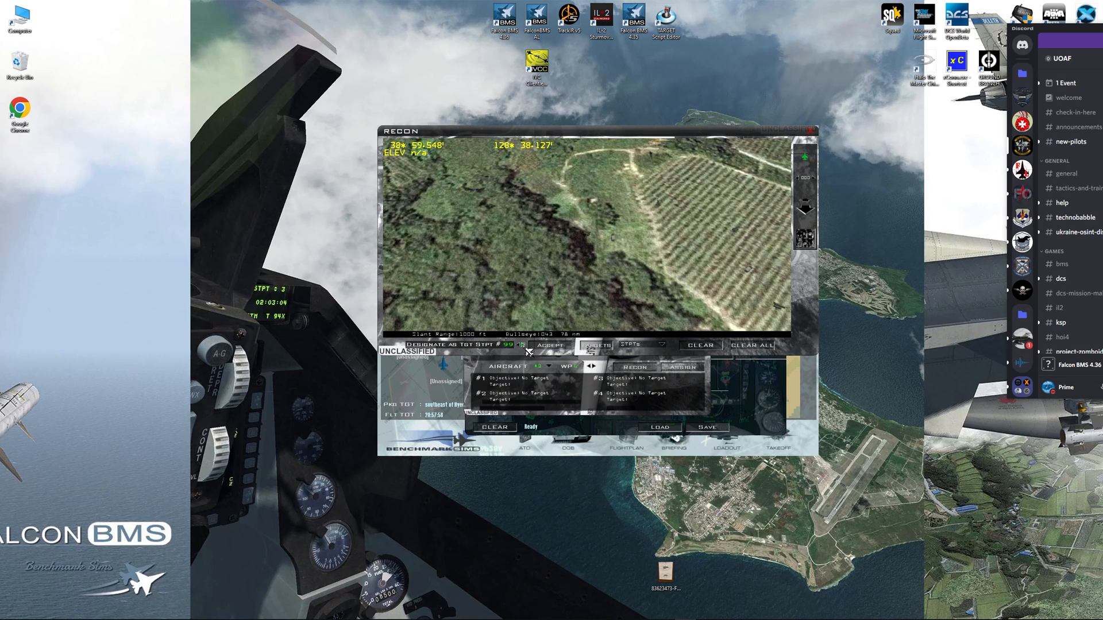
- Assign the 2024th Air Defense Battalion's Square Pair to target steerpoint 99 in the cartridge
{"action": "left_click", "coordinate": [507, 346]}
{"action": "type", "text": "15"}
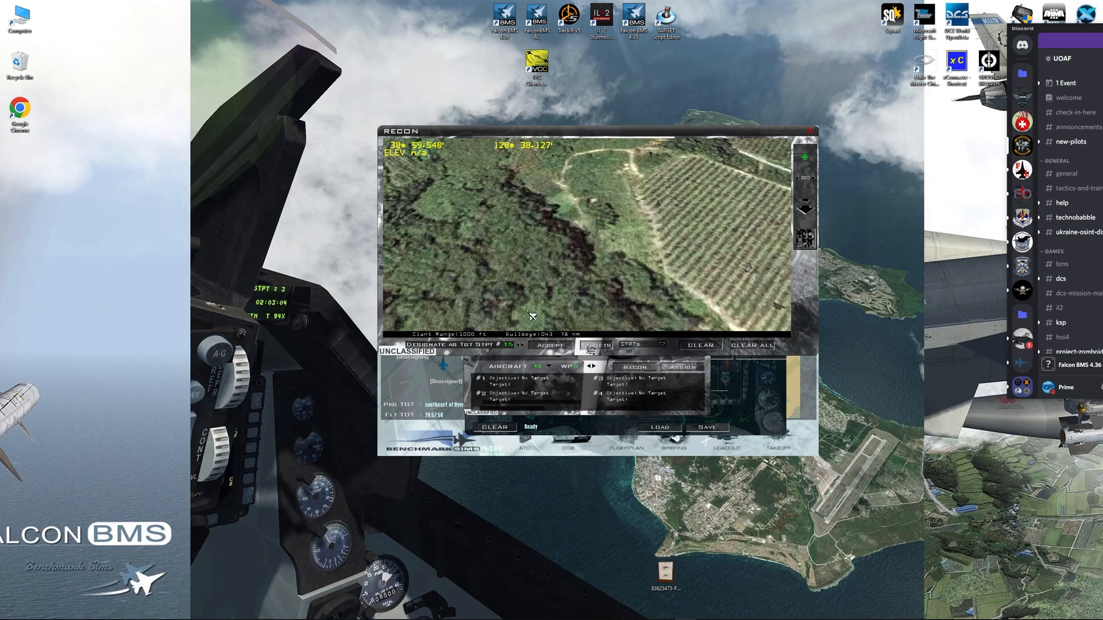
{"action": "mouse_move", "coordinate": [532, 300]}
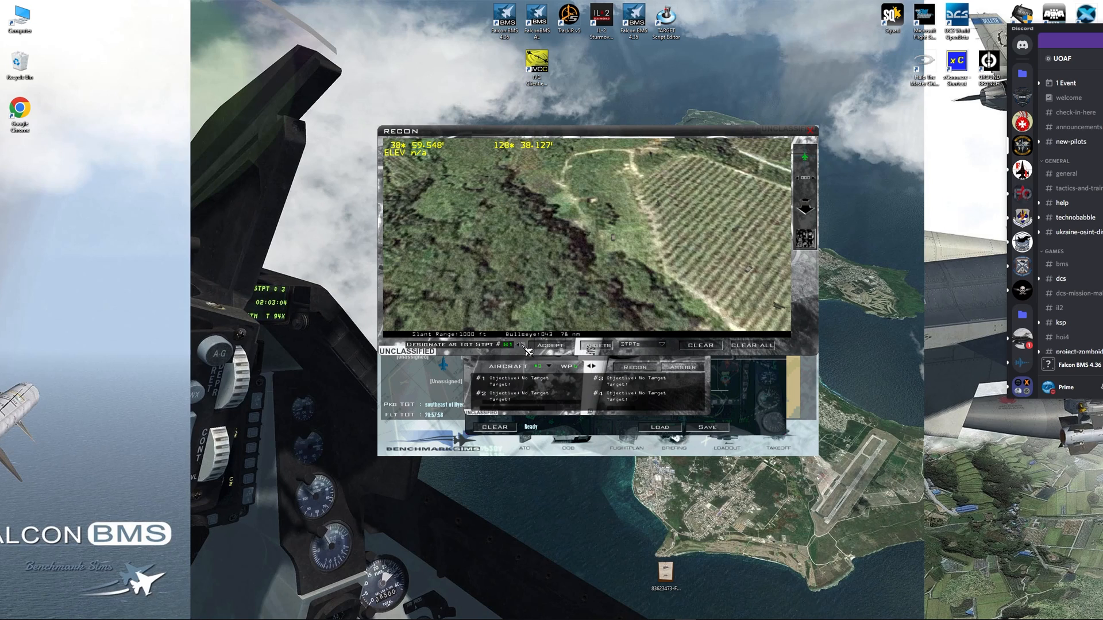
{"action": "left_click", "coordinate": [514, 345]}
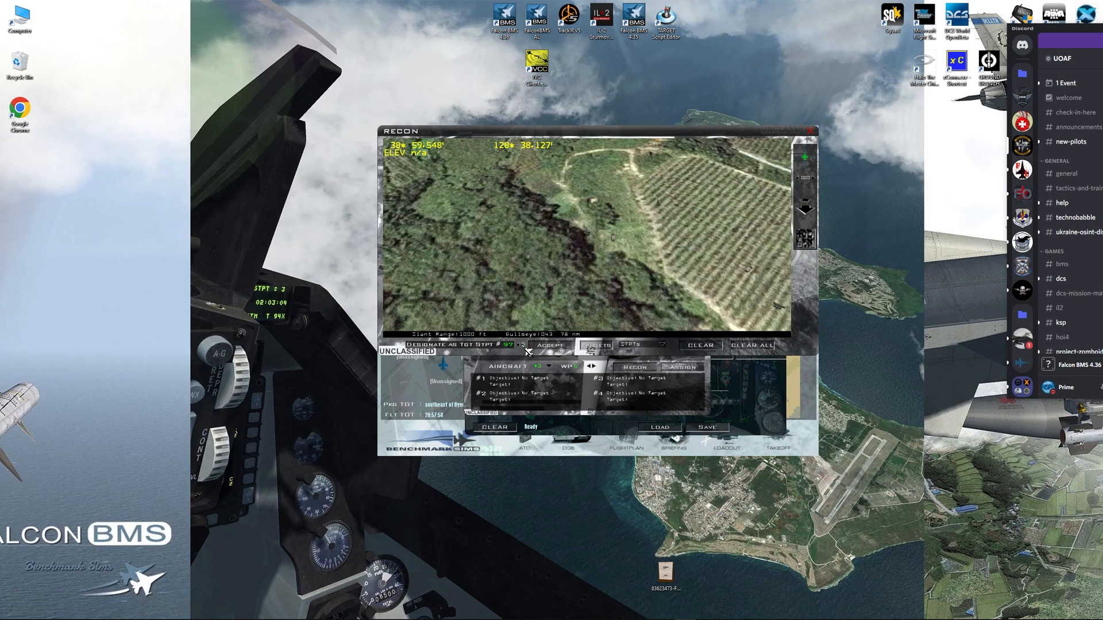
{"action": "left_click", "coordinate": [510, 345]}
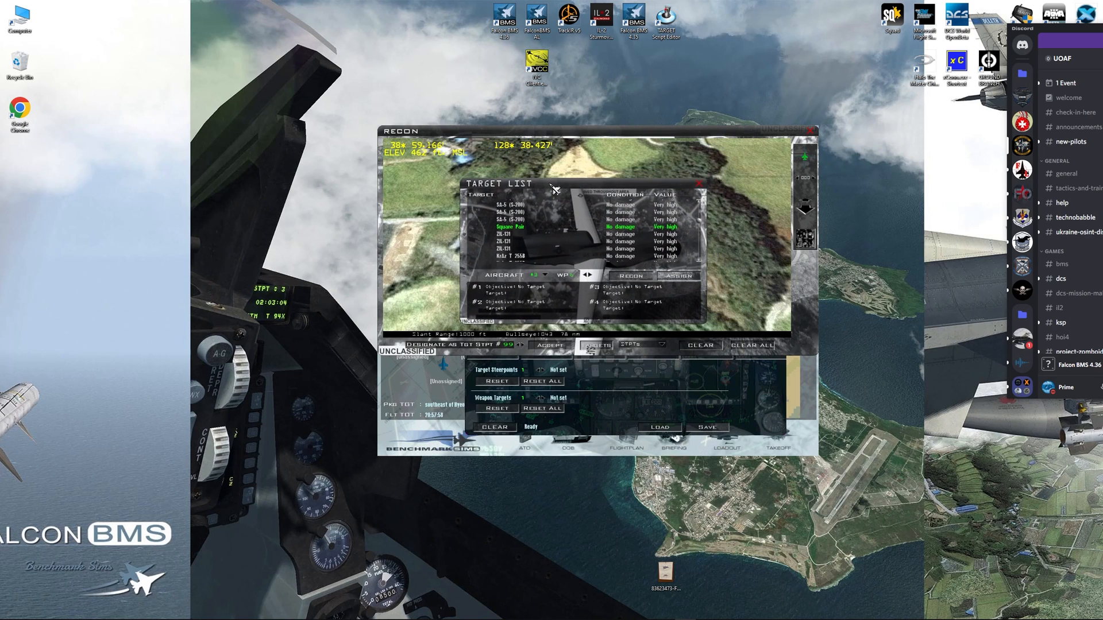
{"action": "mouse_move", "coordinate": [533, 341]}
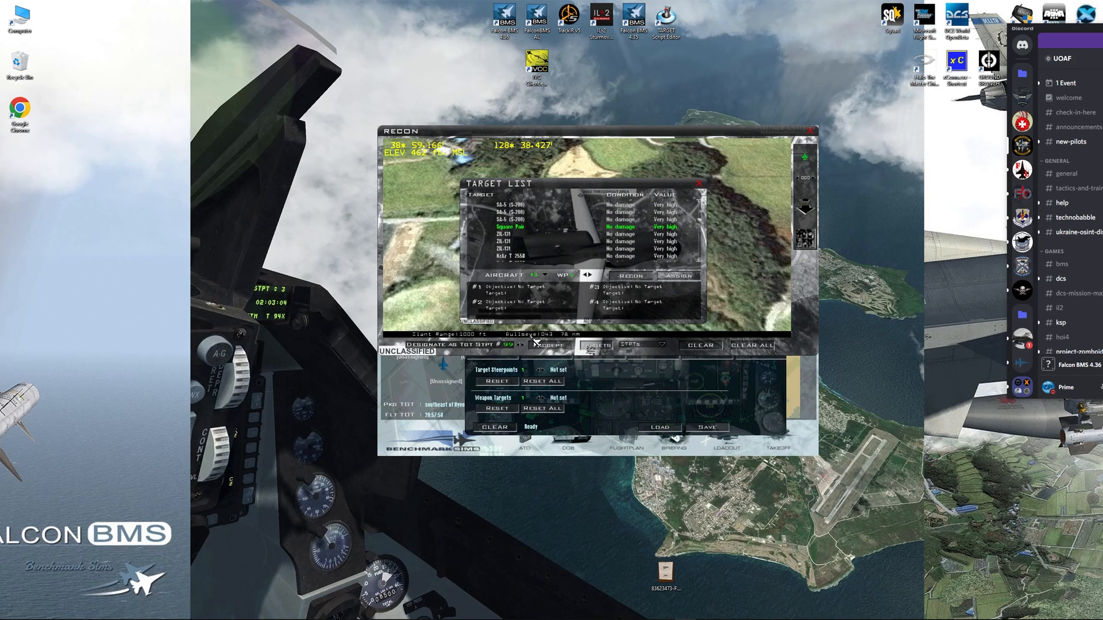
{"action": "left_click", "coordinate": [549, 345]}
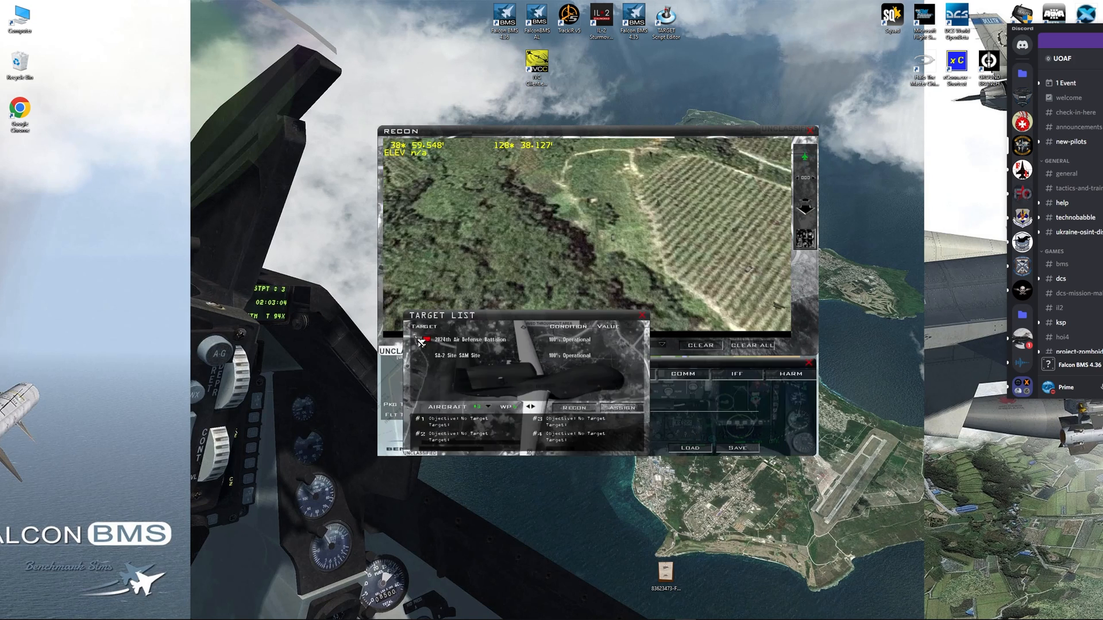
{"action": "left_click", "coordinate": [457, 355]}
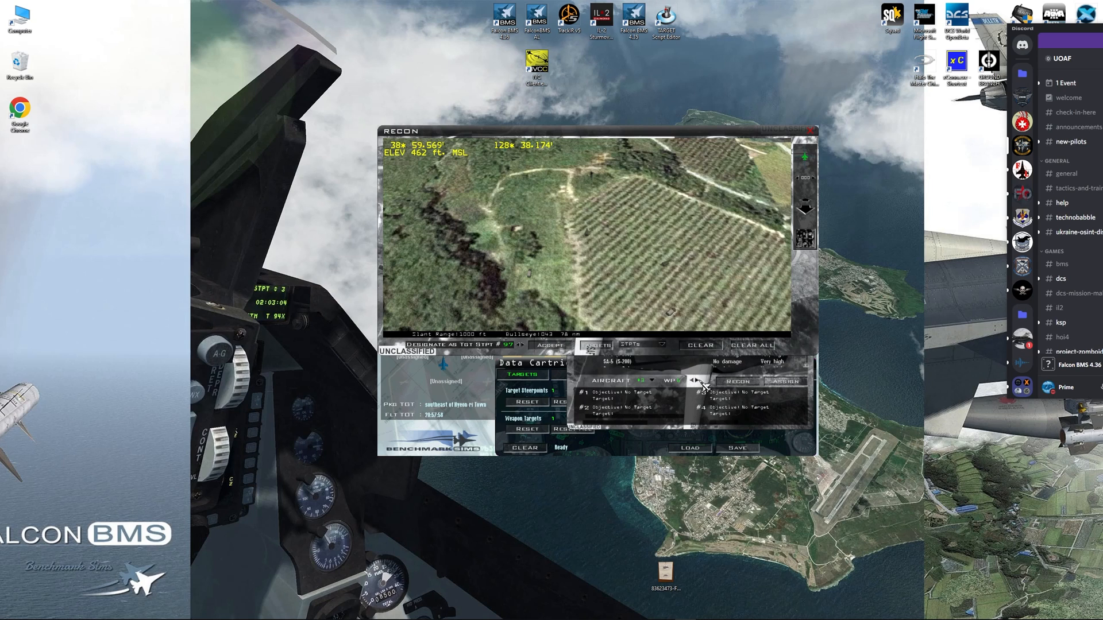
{"action": "left_click", "coordinate": [509, 346]}
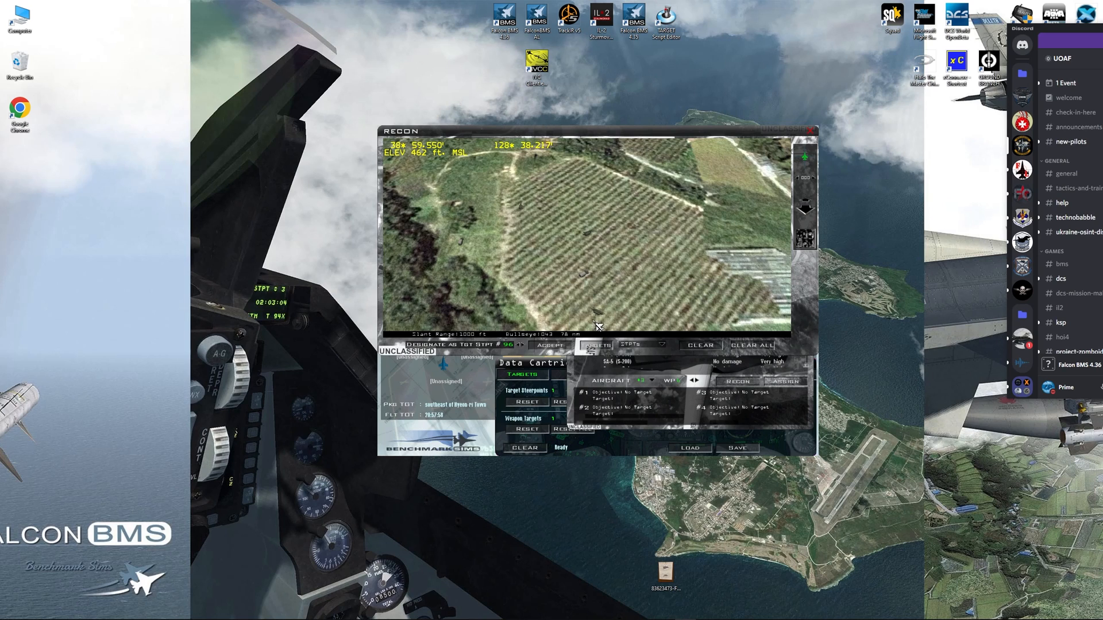
{"action": "mouse_move", "coordinate": [707, 378]}
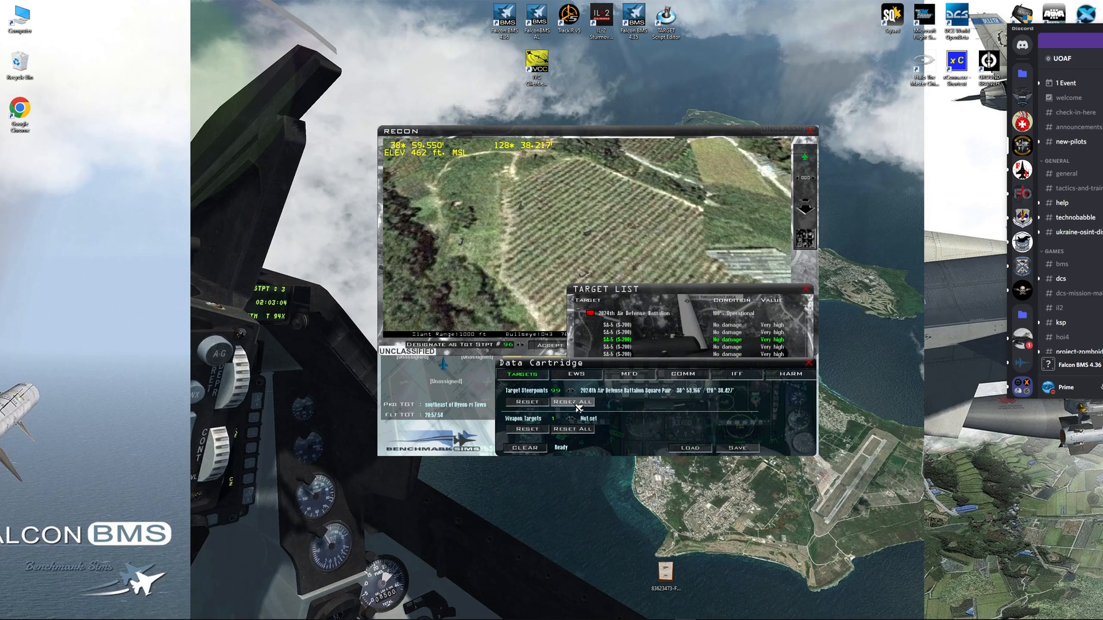
- Close the recon imagery to return to the mission schedule with the cartridge on IFF
{"action": "left_click", "coordinate": [573, 402]}
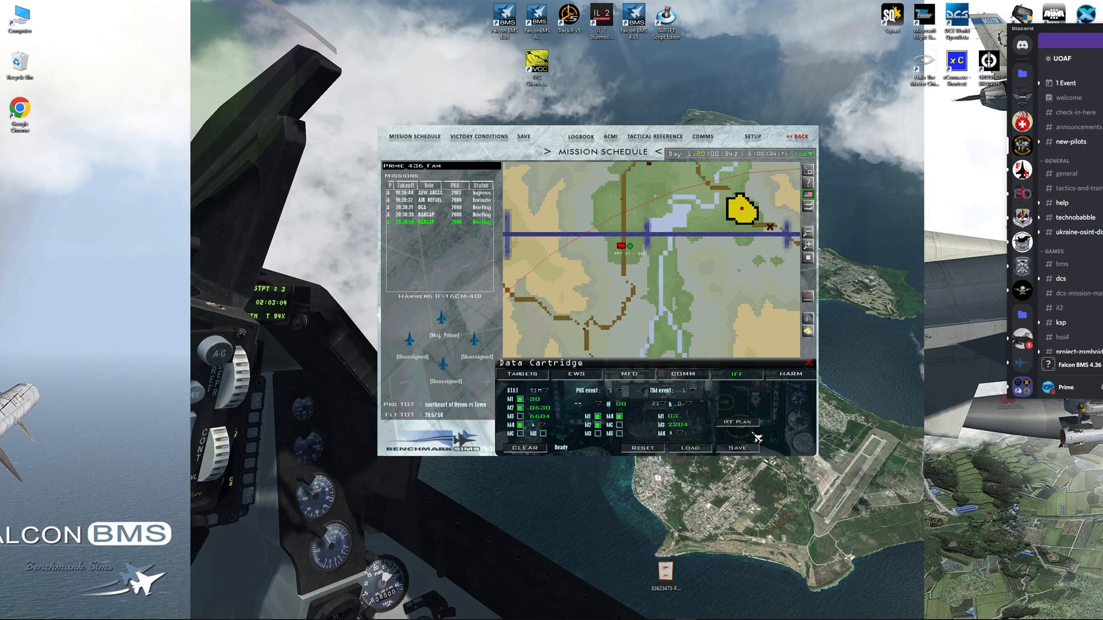
- Review the COMM radio presets, then return to the Targets page listing steerpoint 99's Square Pair
{"action": "left_click", "coordinate": [682, 373]}
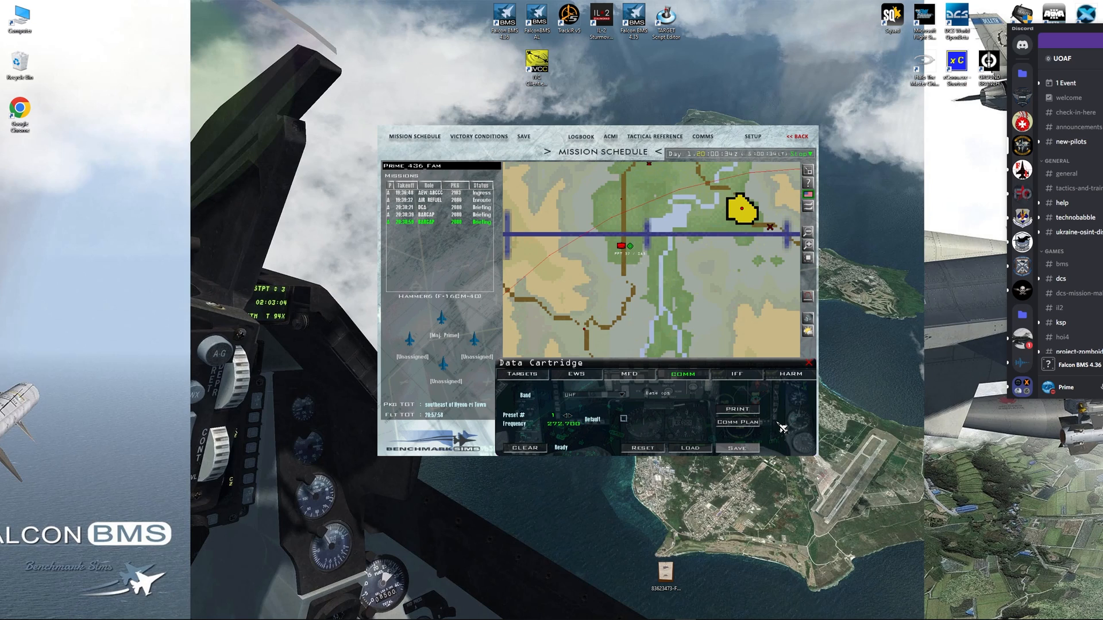
{"action": "left_click", "coordinate": [736, 448]}
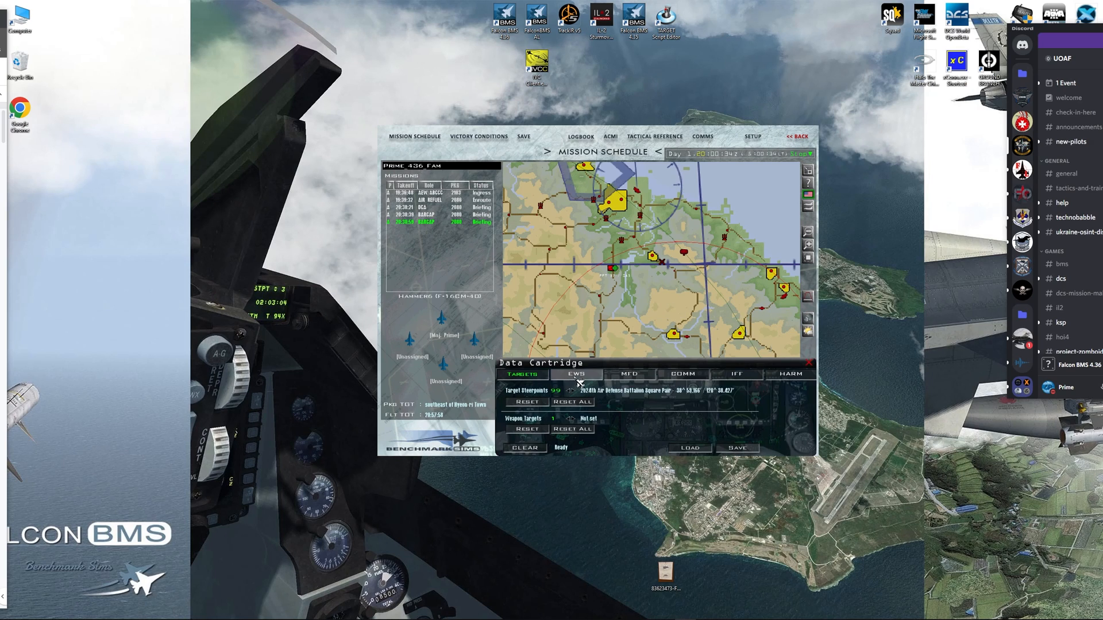
- Review the EWS chaff/flare program, then show the cartridge's MFD page settings
{"action": "left_click", "coordinate": [577, 374]}
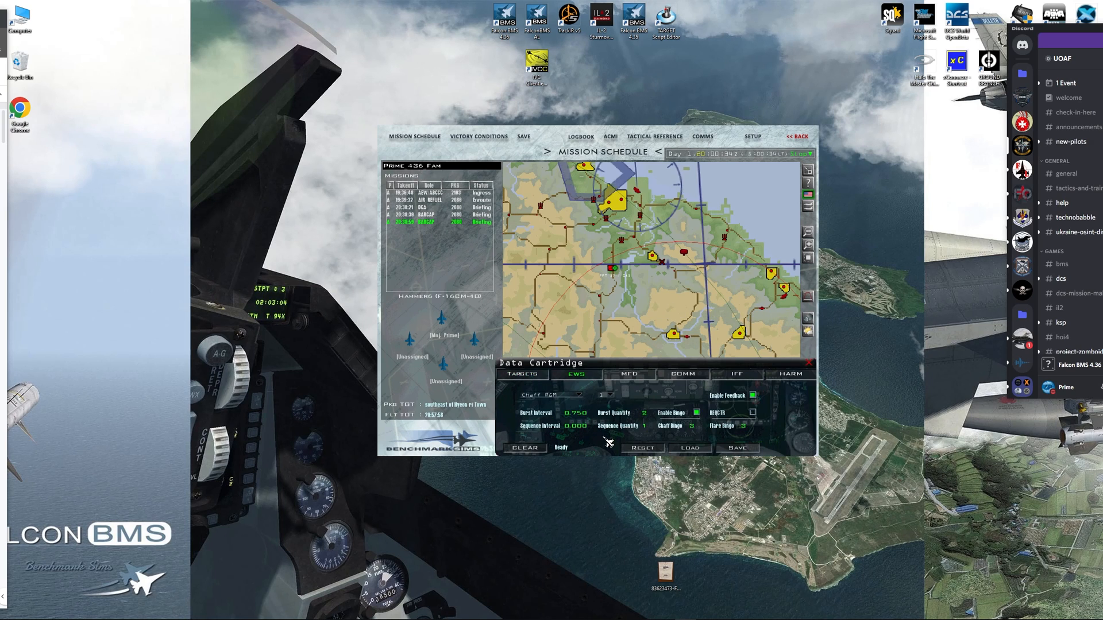
{"action": "mouse_move", "coordinate": [606, 446]}
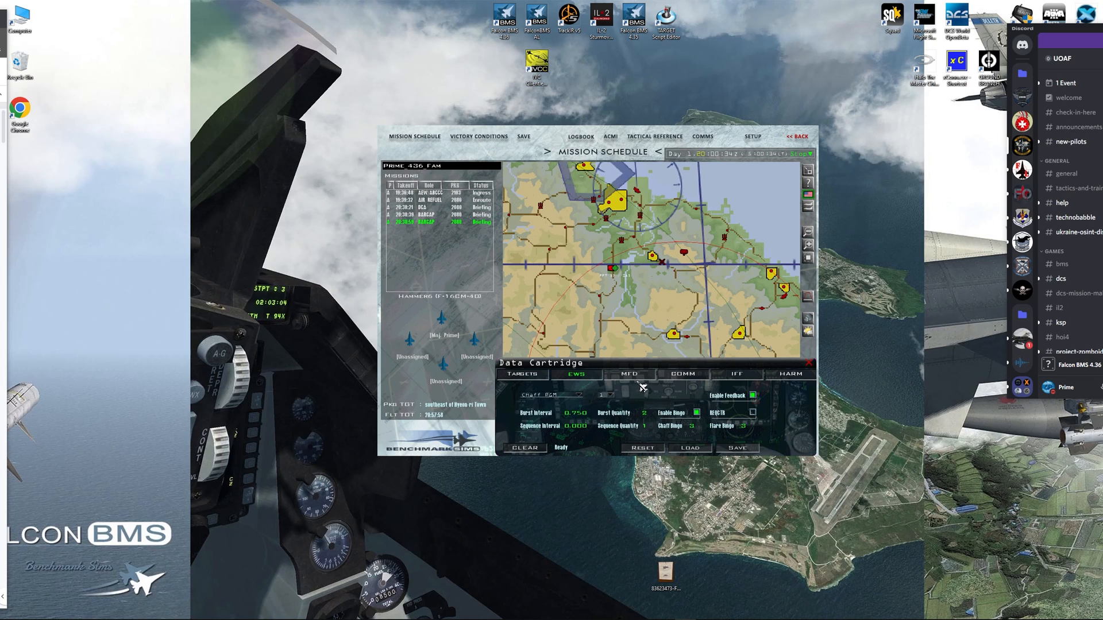
{"action": "left_click", "coordinate": [629, 374]}
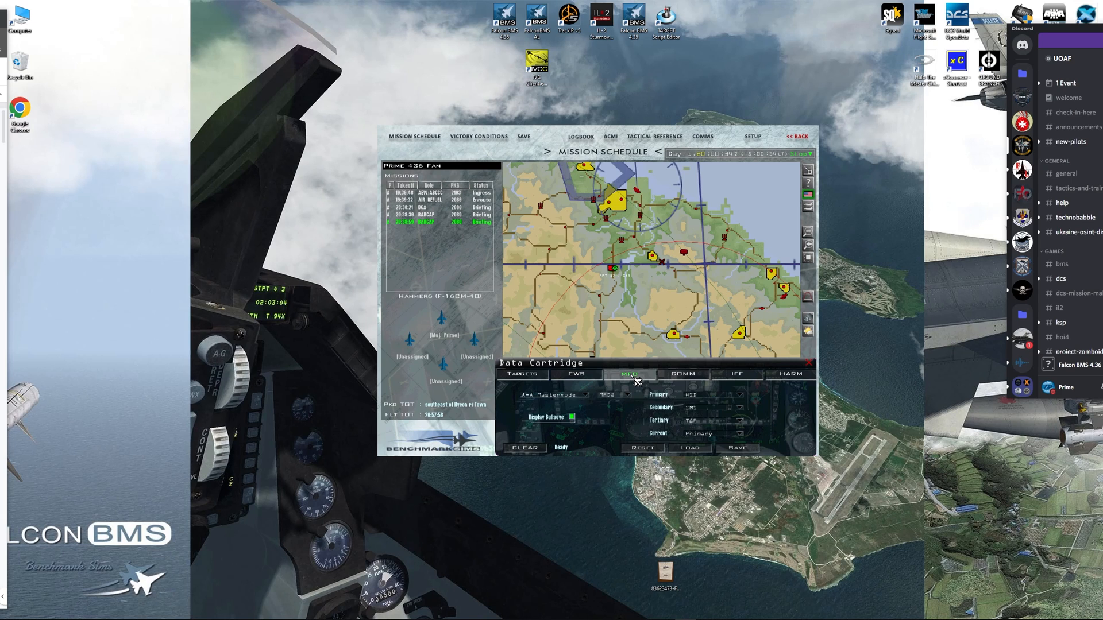
- Show the COMM page with its 240.350 radio preset frequency
{"action": "left_click", "coordinate": [681, 374]}
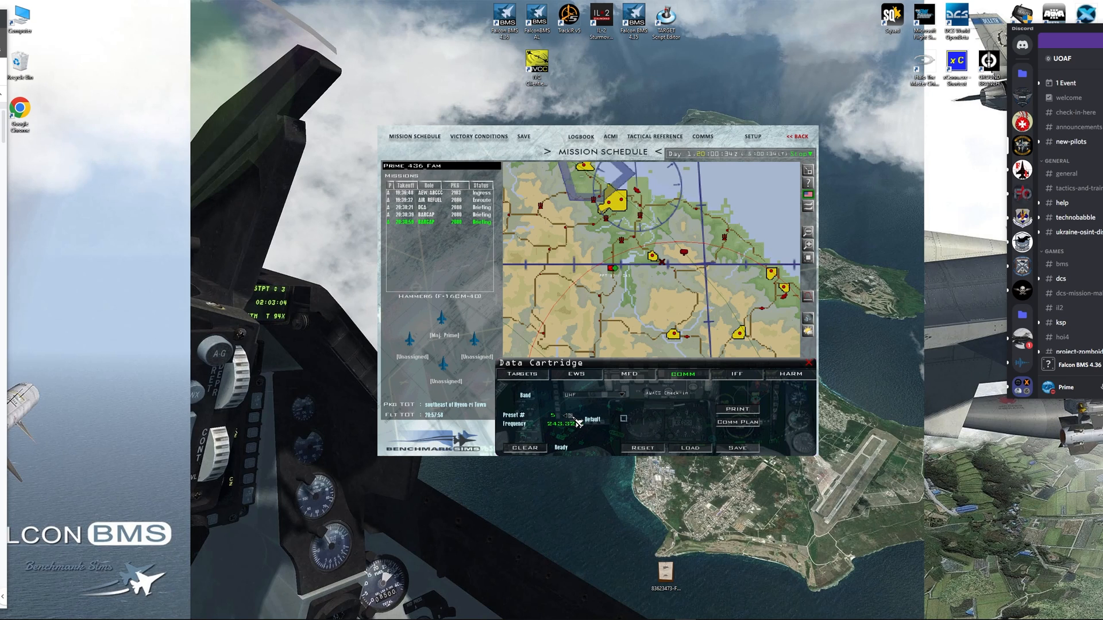
- Step through later radio presets up to preset 17 at 034.975
{"action": "left_click", "coordinate": [622, 393]}
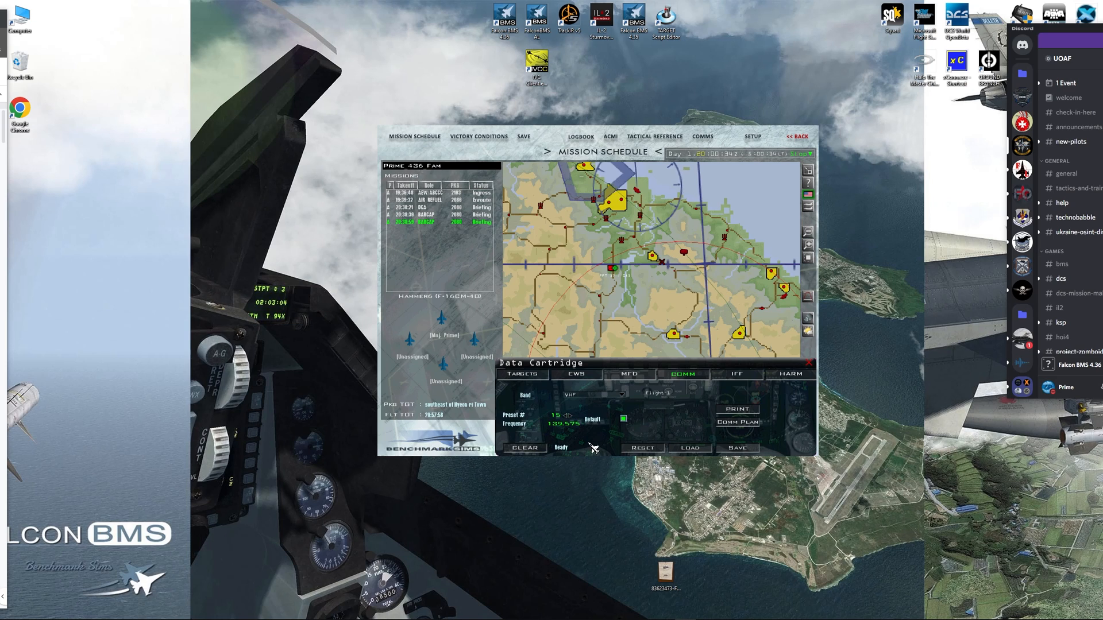
{"action": "left_click", "coordinate": [568, 415]}
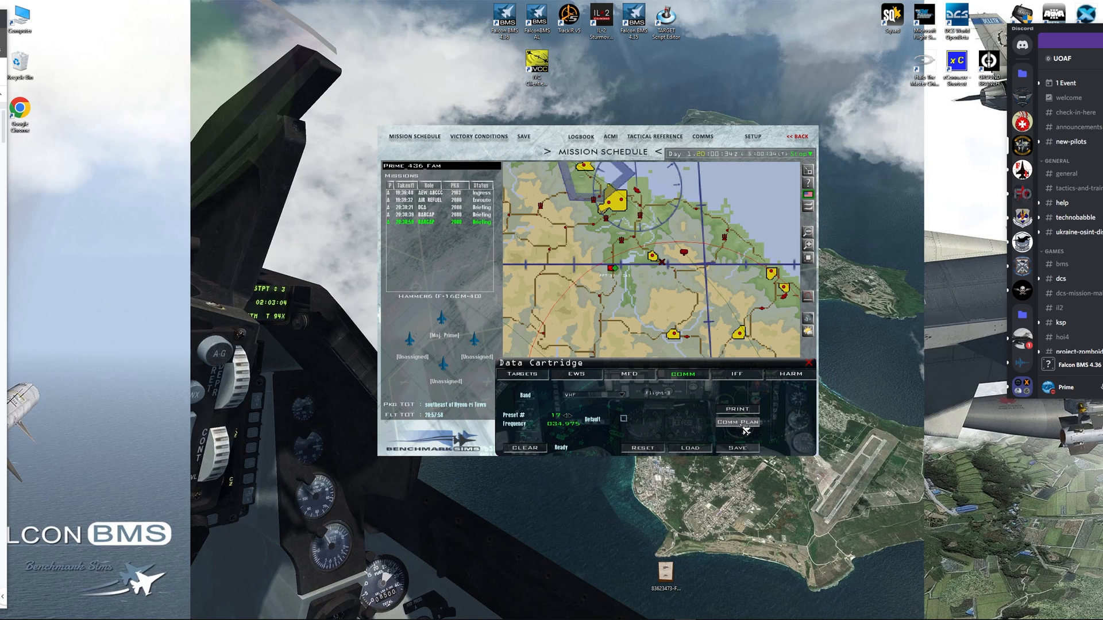
{"action": "mouse_move", "coordinate": [716, 393]}
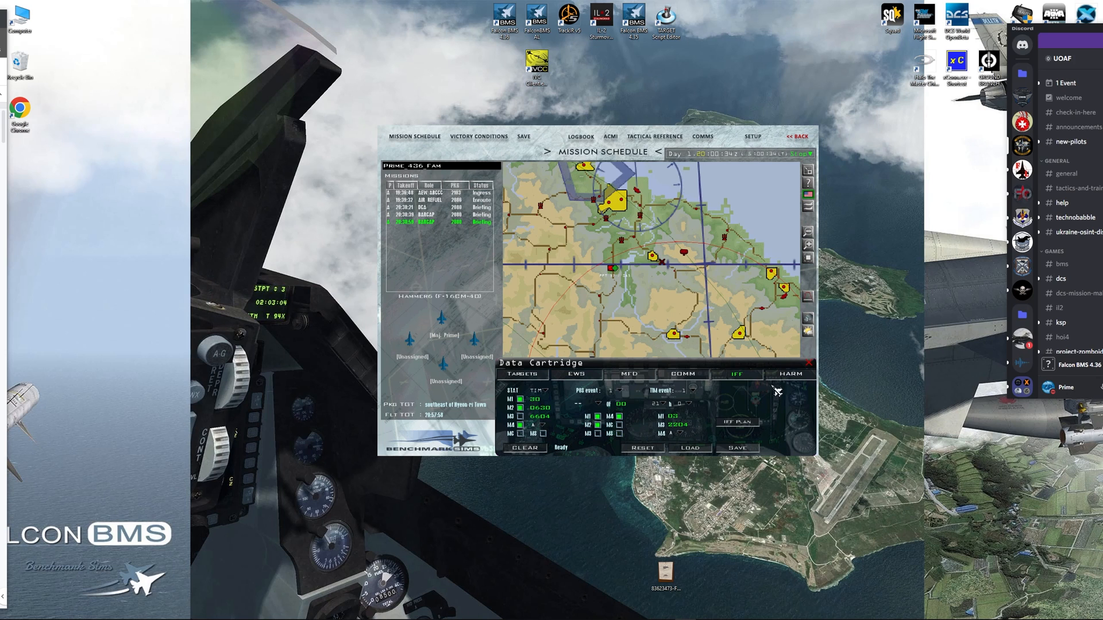
- Save the data cartridge on its HARM page and choose a HARM threat table
{"action": "left_click", "coordinate": [791, 374]}
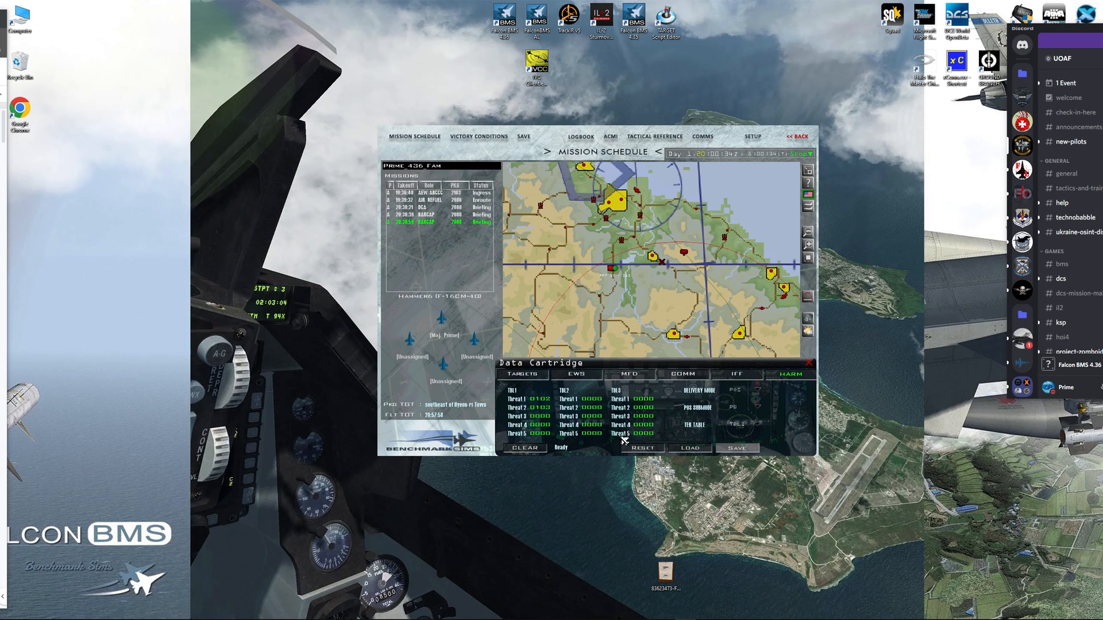
{"action": "left_click", "coordinate": [737, 448]}
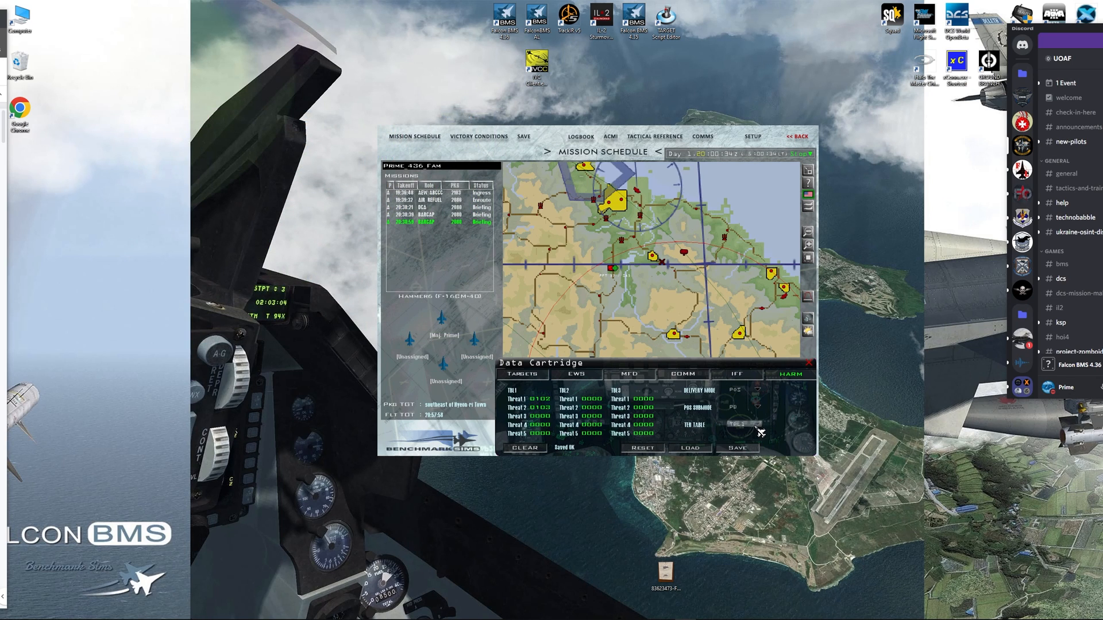
{"action": "left_click", "coordinate": [738, 424]}
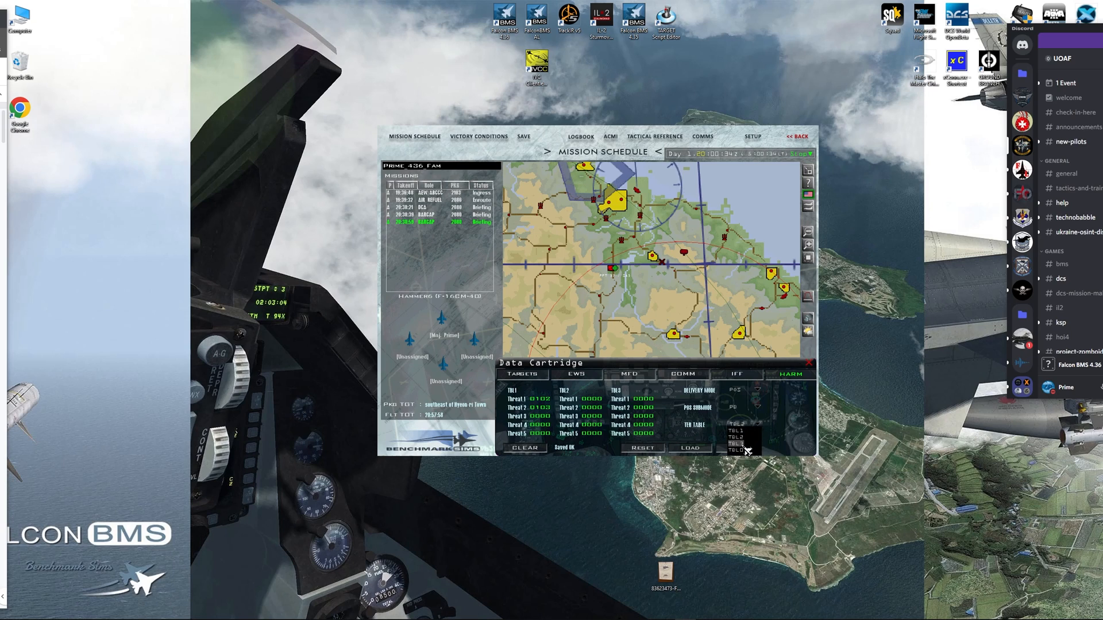
{"action": "left_click", "coordinate": [738, 434]}
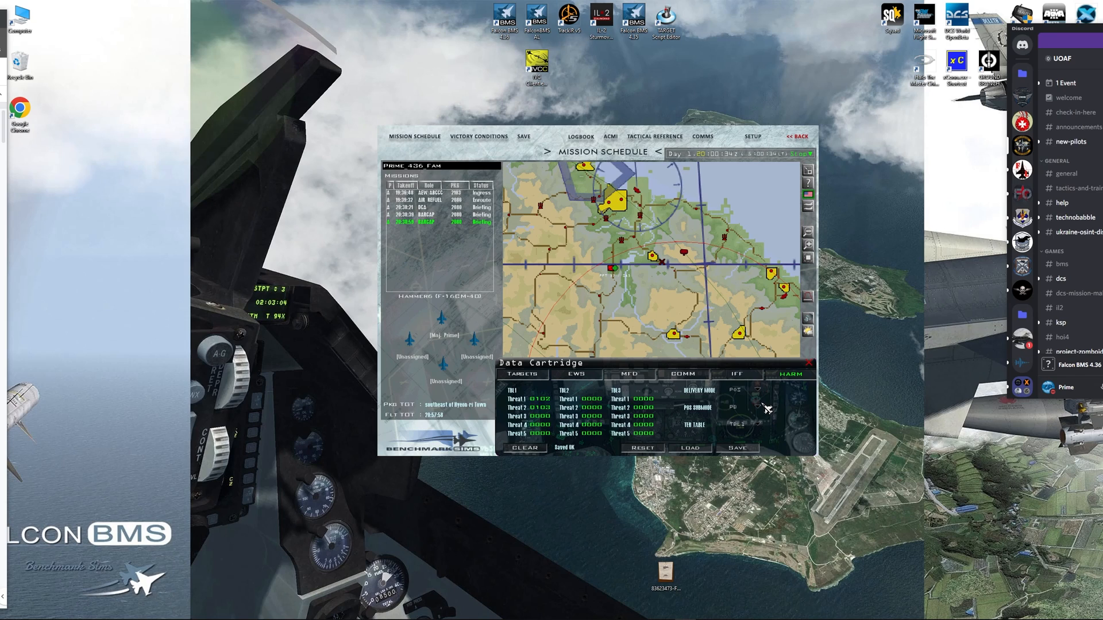
{"action": "left_click", "coordinate": [523, 373]}
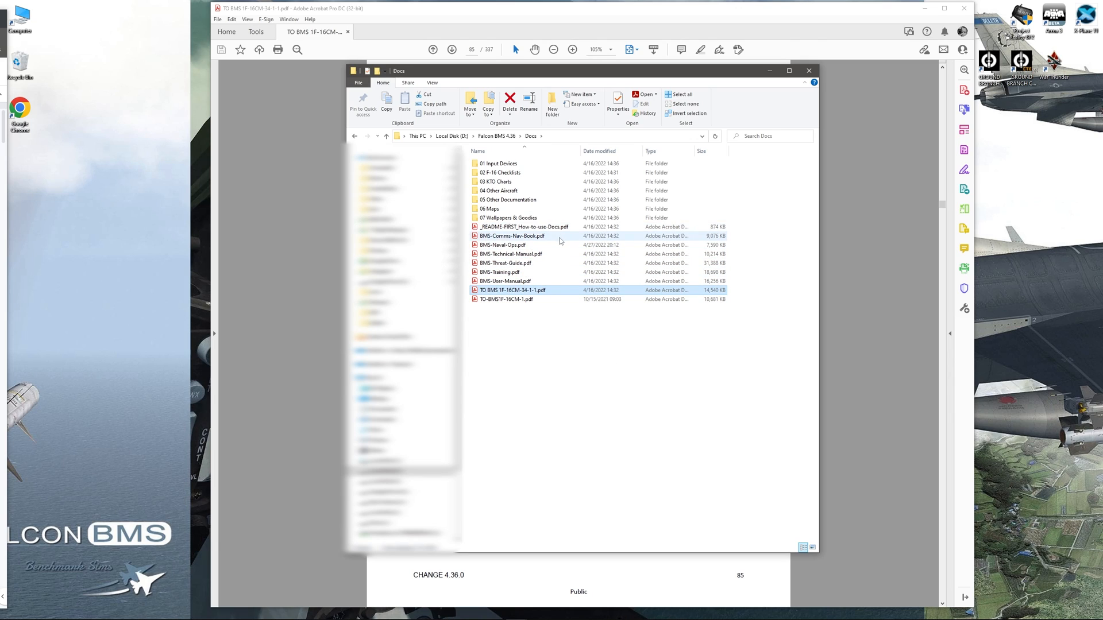
{"action": "mouse_move", "coordinate": [559, 241]}
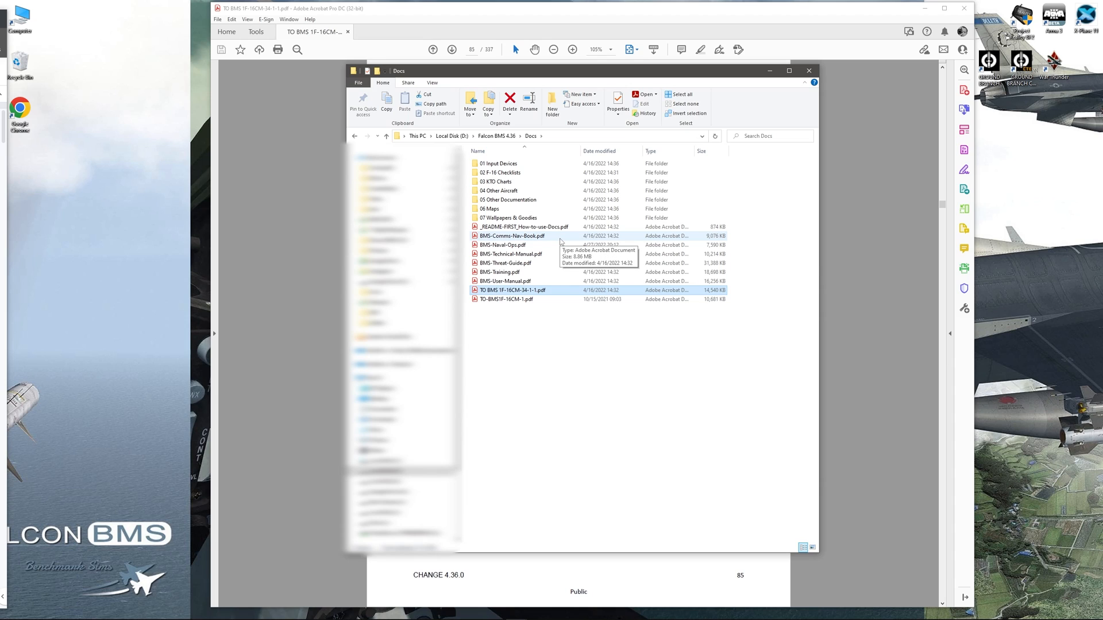
- Highlight the TO-BMS1F-16CM-1-1.pdf manual, then the 02 F-16 Checklists folder in the Docs folder
{"action": "left_click", "coordinate": [505, 299]}
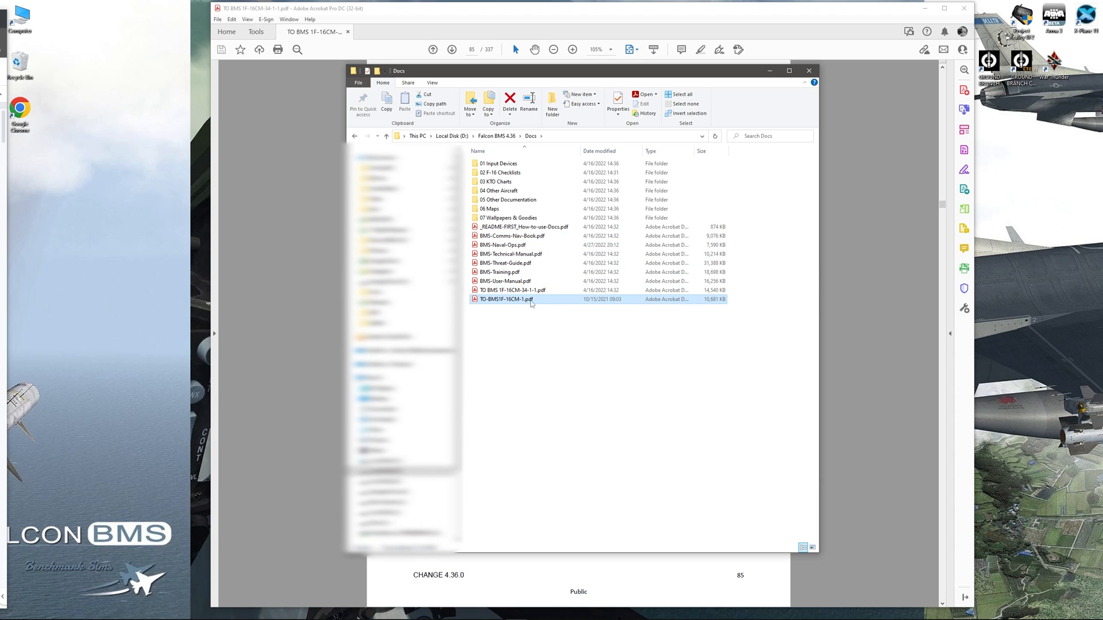
{"action": "mouse_move", "coordinate": [525, 308]}
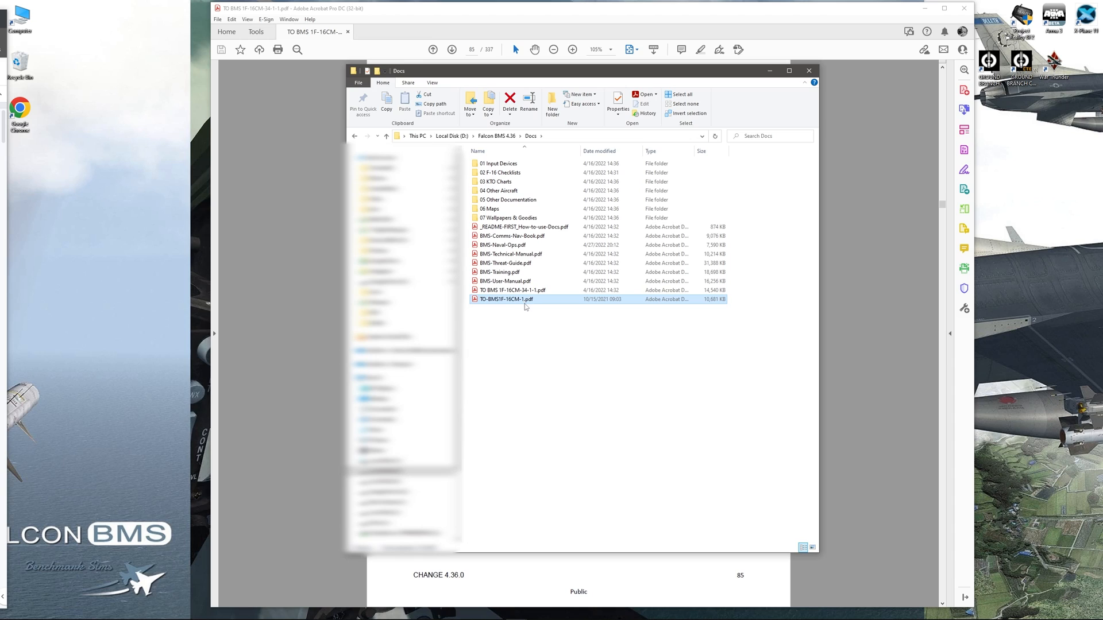
{"action": "left_click", "coordinate": [500, 172]}
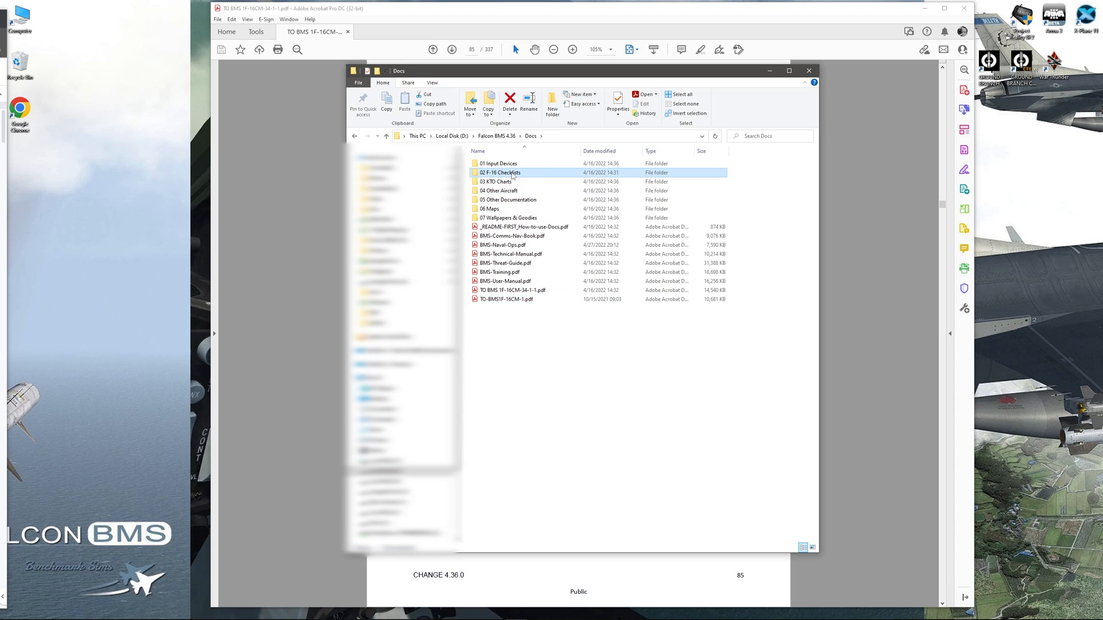
{"action": "double_click", "coordinate": [500, 172]}
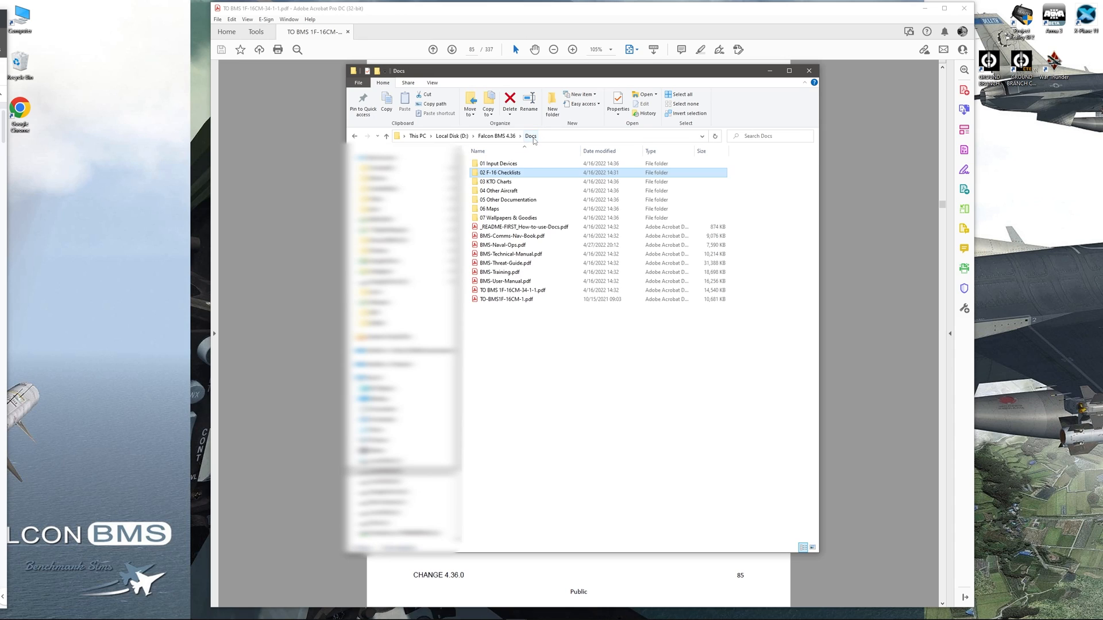
{"action": "mouse_move", "coordinate": [508, 217]}
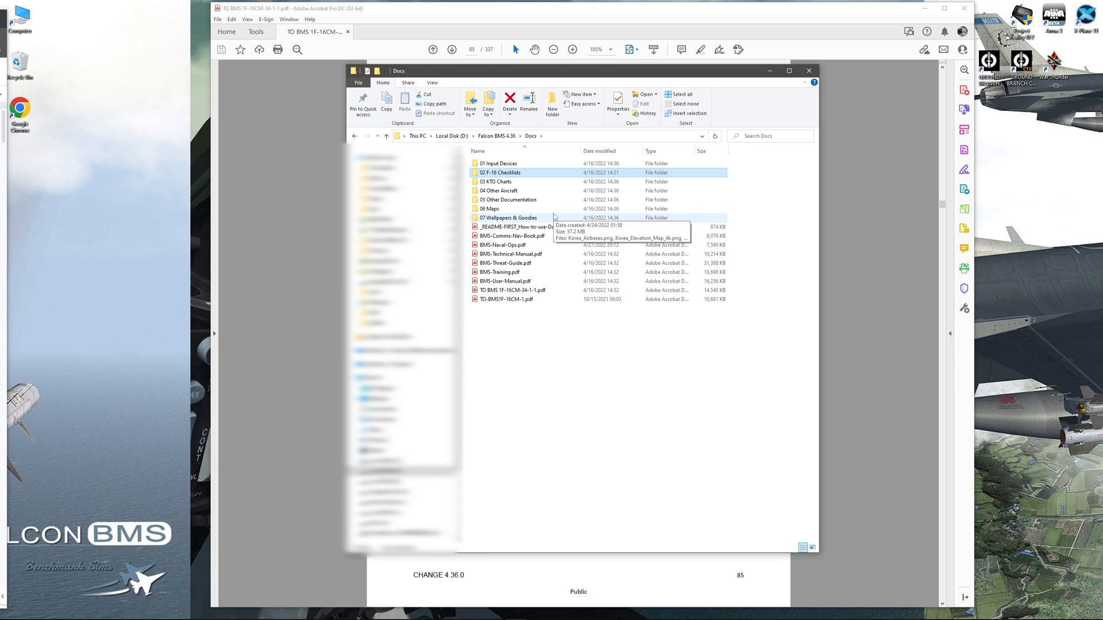